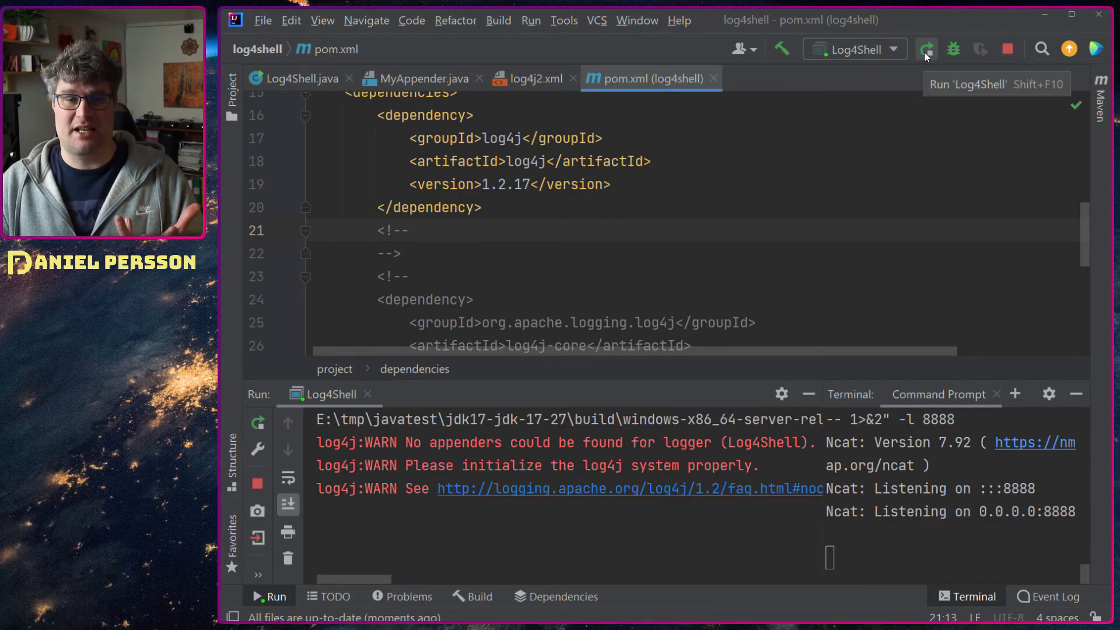
Run Log4Shell against log4j 1.2.17 and show main's ConsoleAppender setup in Log4Shell.java.
{"action": "left_click", "coordinate": [926, 49]}
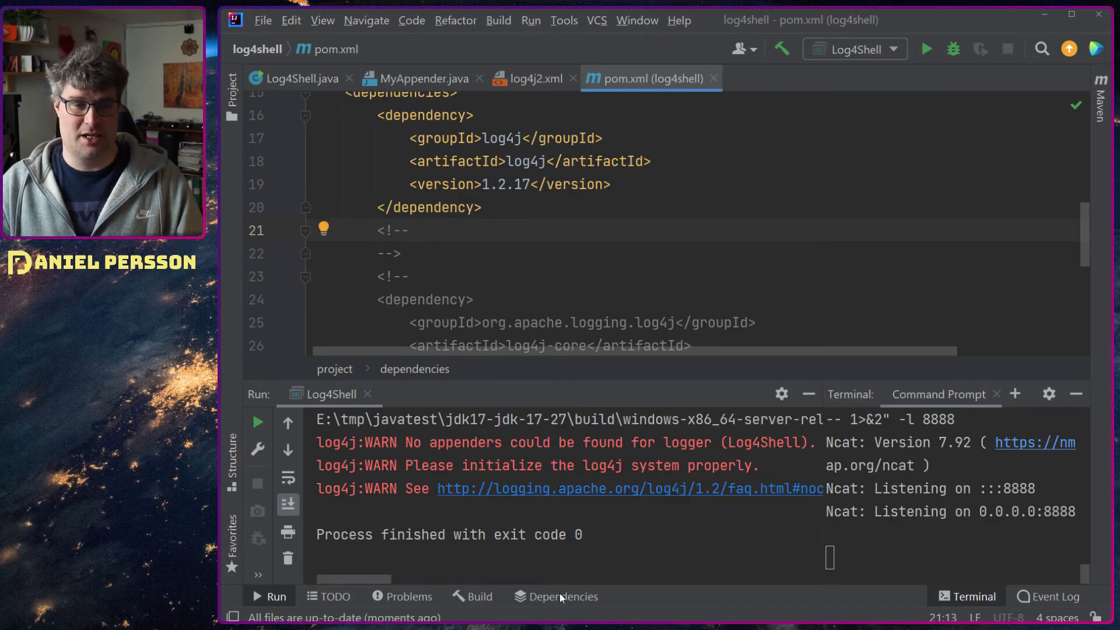
{"action": "left_click", "coordinate": [404, 230]}
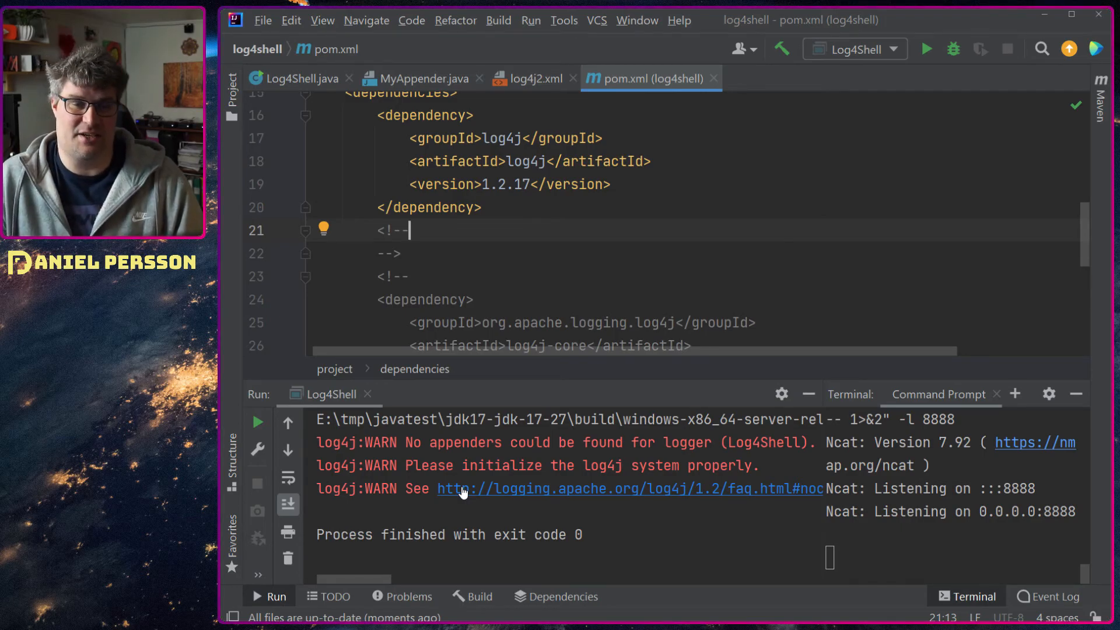
{"action": "left_click", "coordinate": [300, 78]}
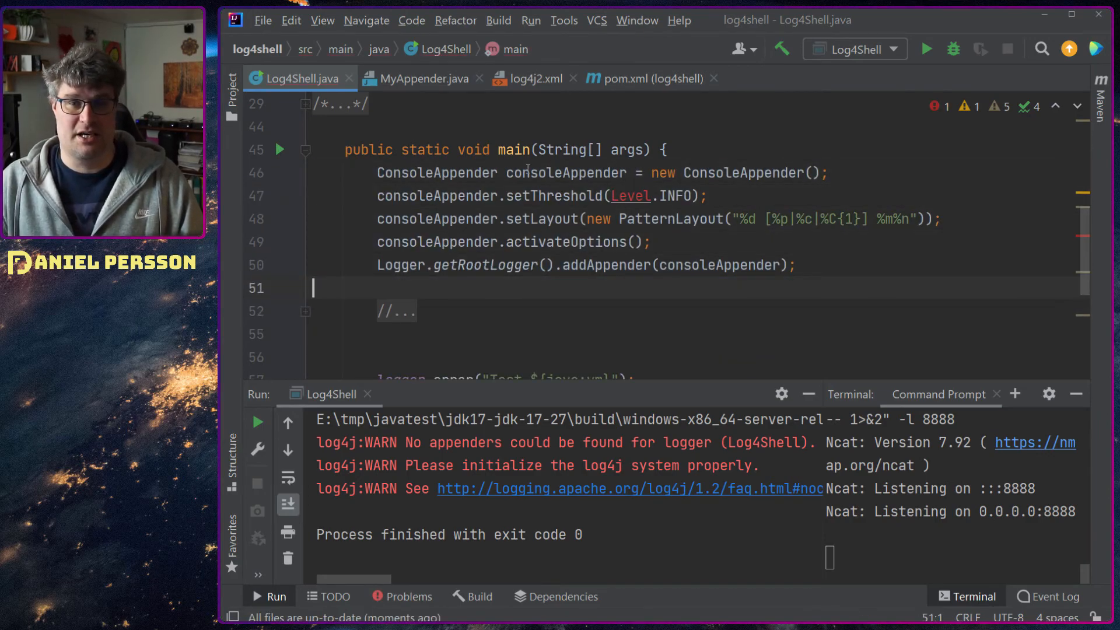
Import org.apache.log4j.Level and run Log4Shell so the lookup strings log as literal ERROR lines.
{"action": "left_click", "coordinate": [632, 195]}
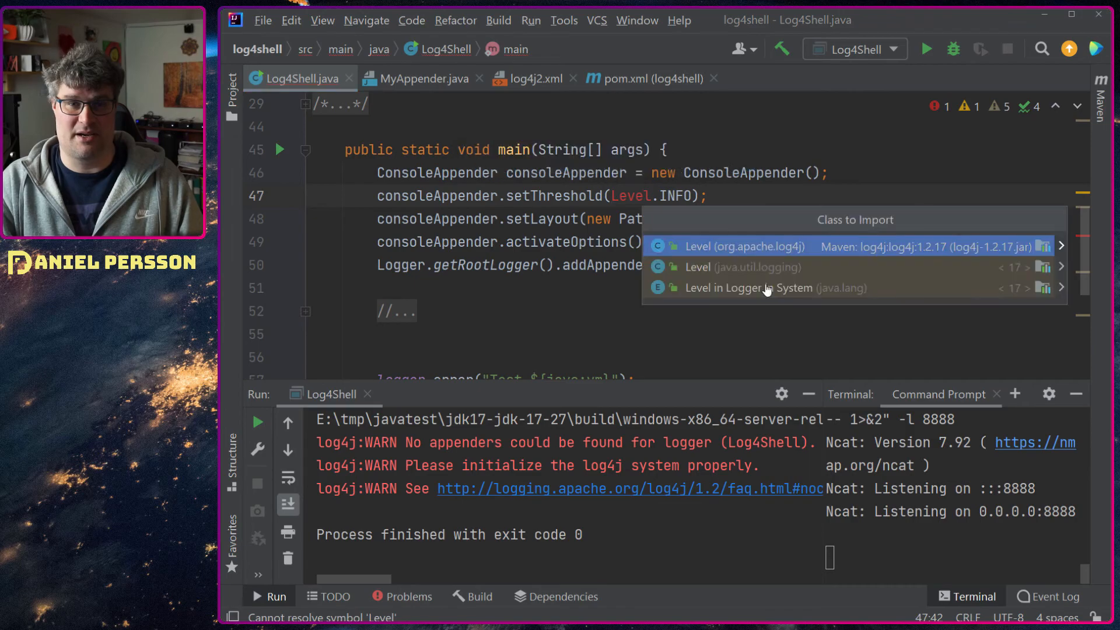
{"action": "left_click", "coordinate": [728, 246]}
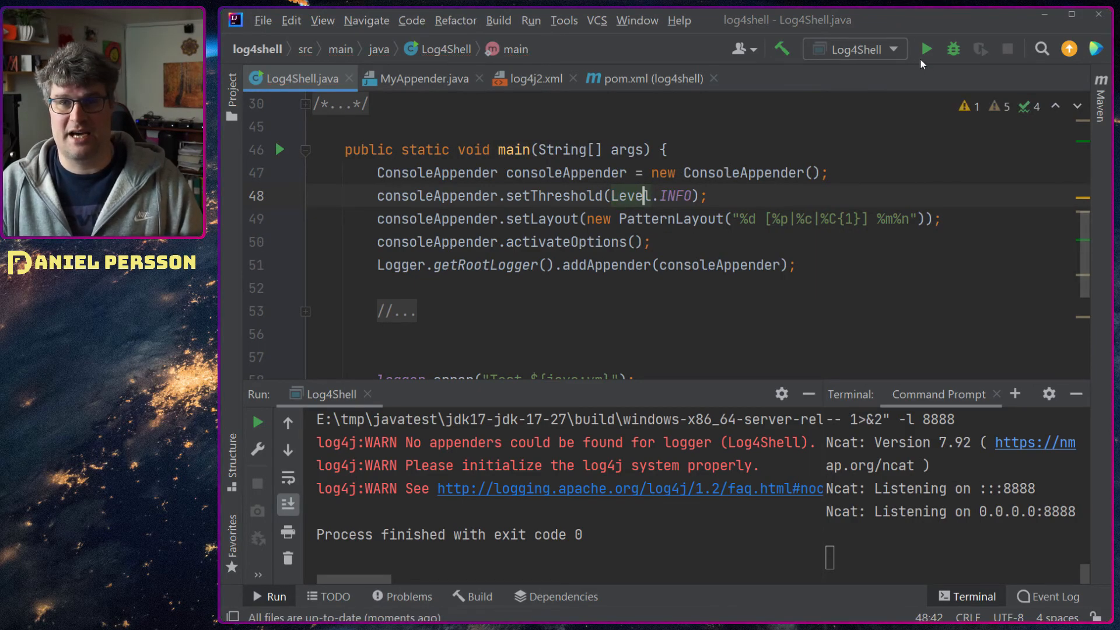
{"action": "left_click", "coordinate": [925, 49]}
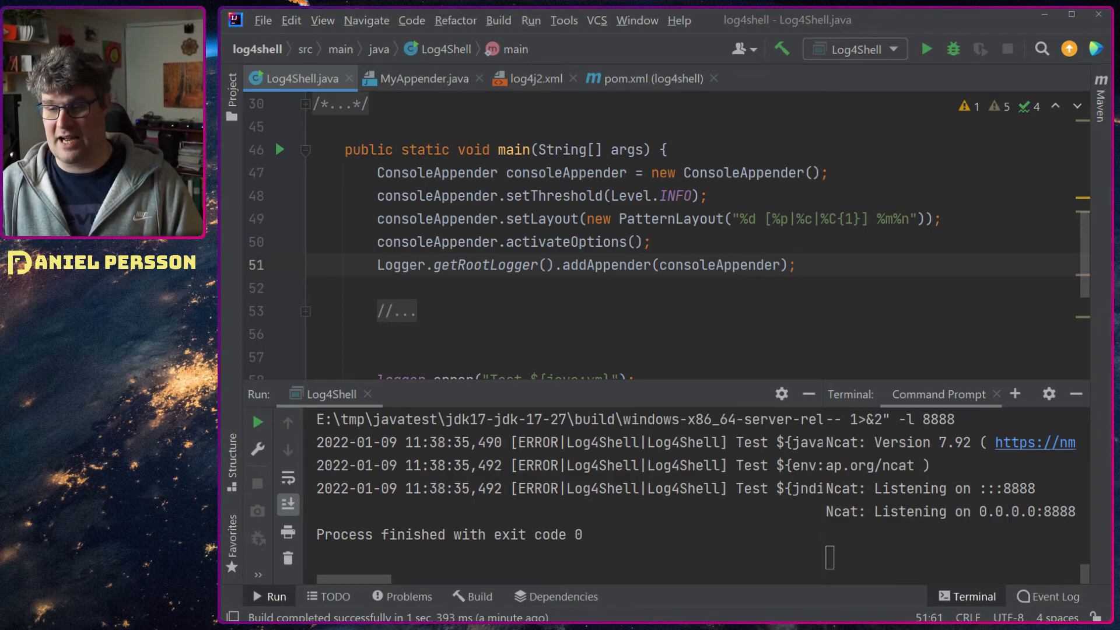
Comment out the ConsoleAppender code, review log4j2.xml, and swap pom.xml to log4j-core 2.12.0.
{"action": "scroll", "scroll_direction": "down", "scroll_amount": 3}
{"action": "type", "text": "*/"}
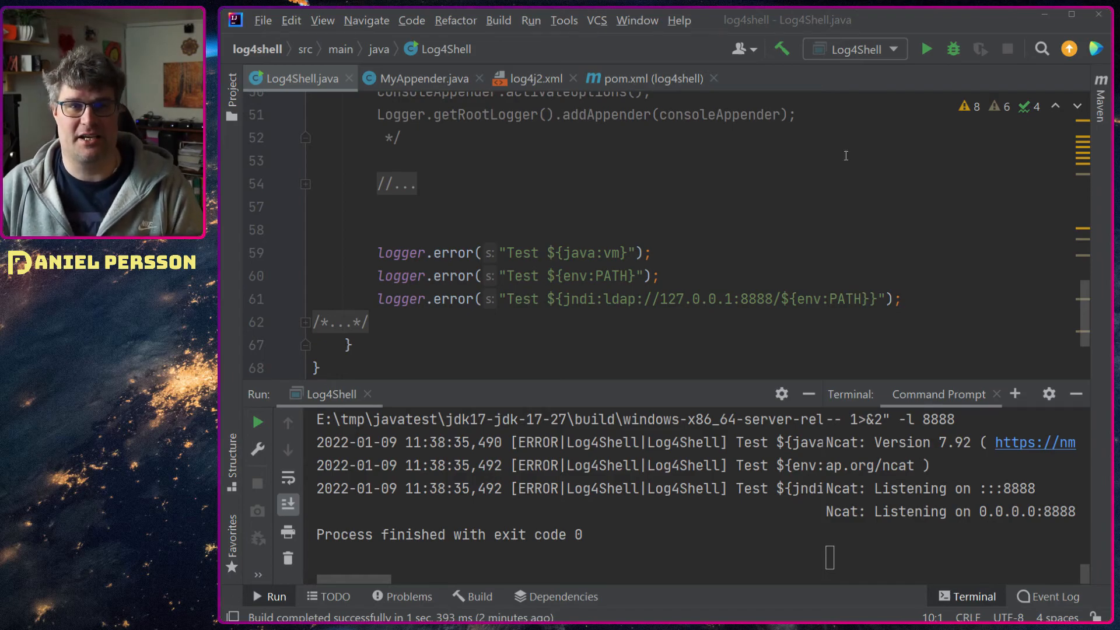
{"action": "left_click", "coordinate": [532, 78]}
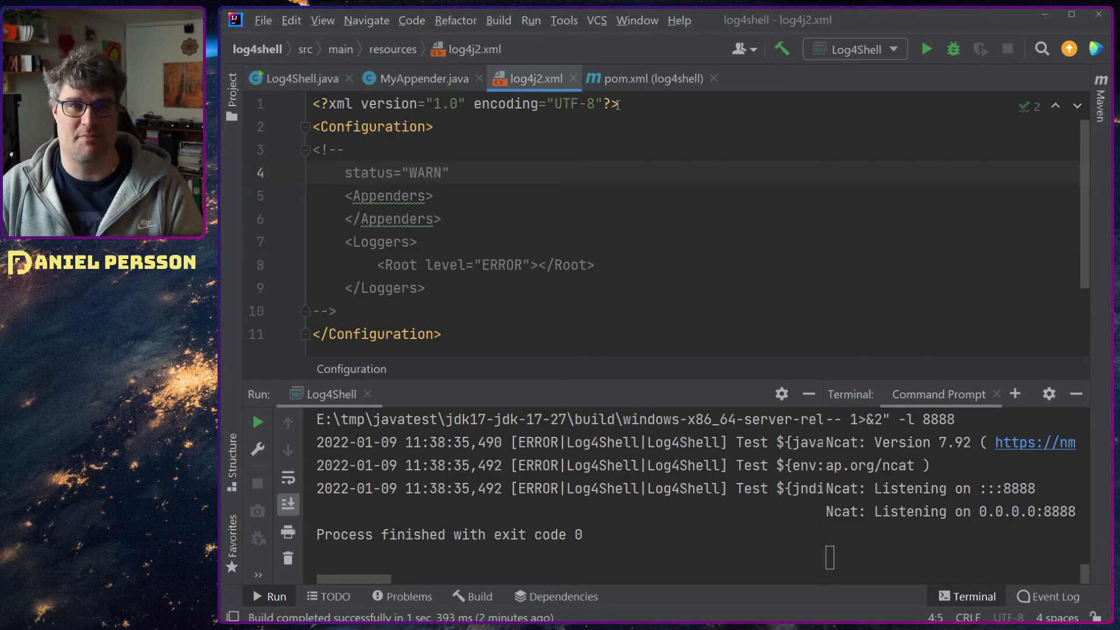
{"action": "left_click", "coordinate": [650, 78]}
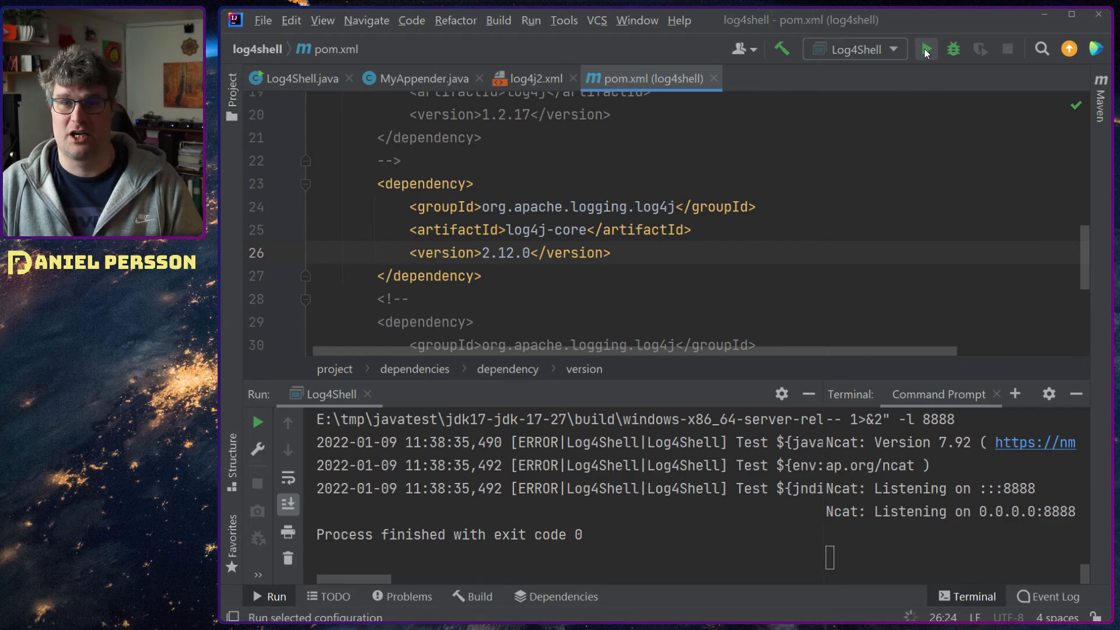
Run Log4Shell on log4j-core 2.12.0 and highlight the env:PATH lookup in code and its output.
{"action": "left_click", "coordinate": [925, 49]}
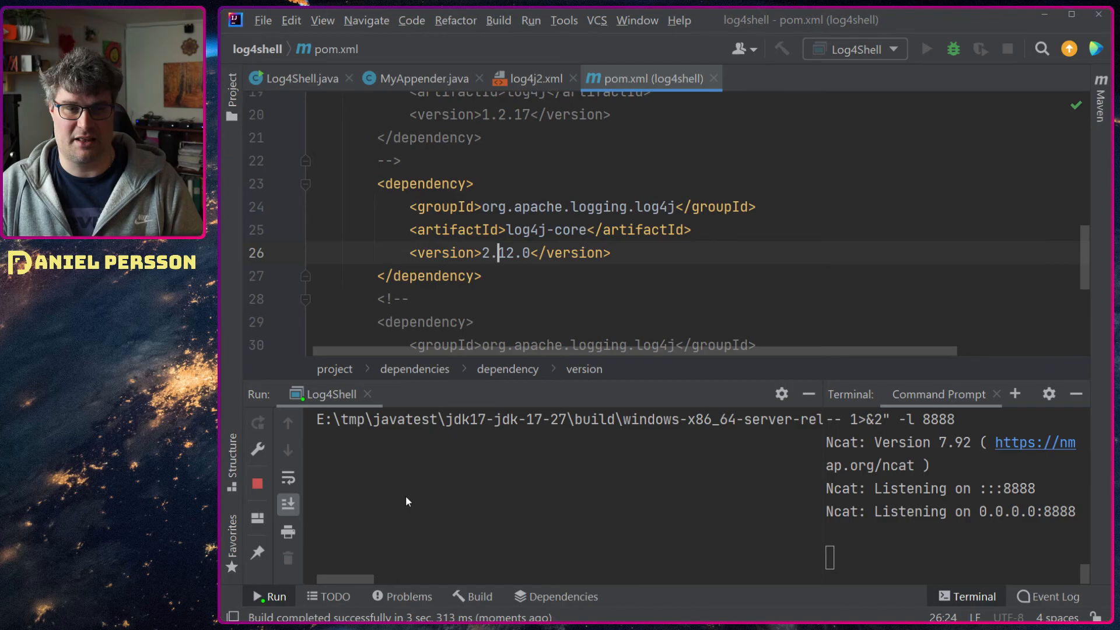
{"action": "left_click", "coordinate": [925, 49]}
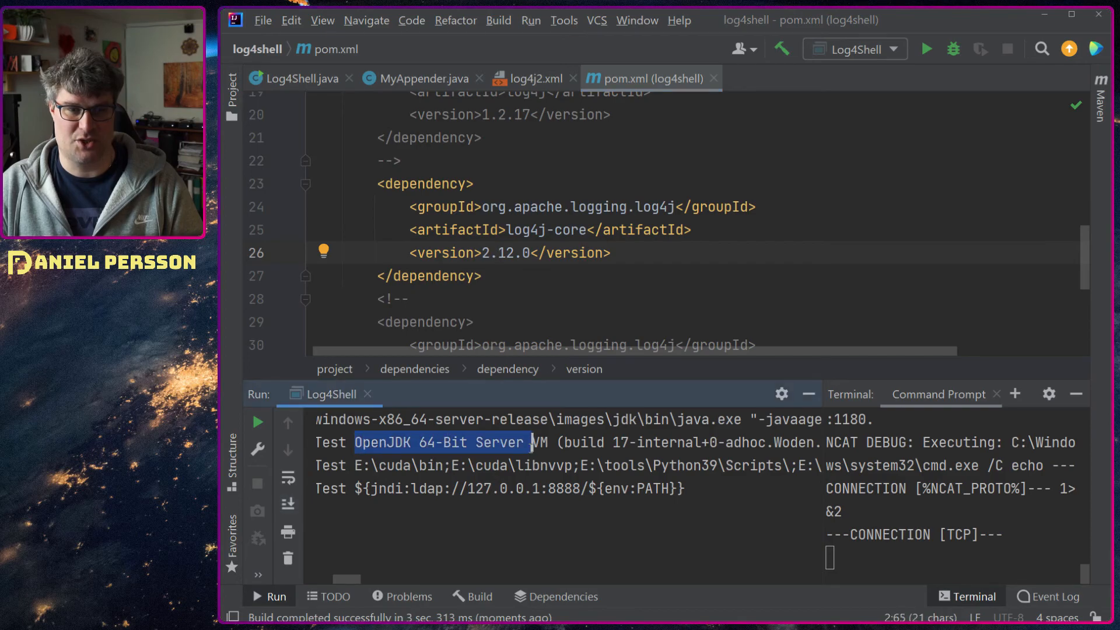
{"action": "left_click", "coordinate": [304, 78]}
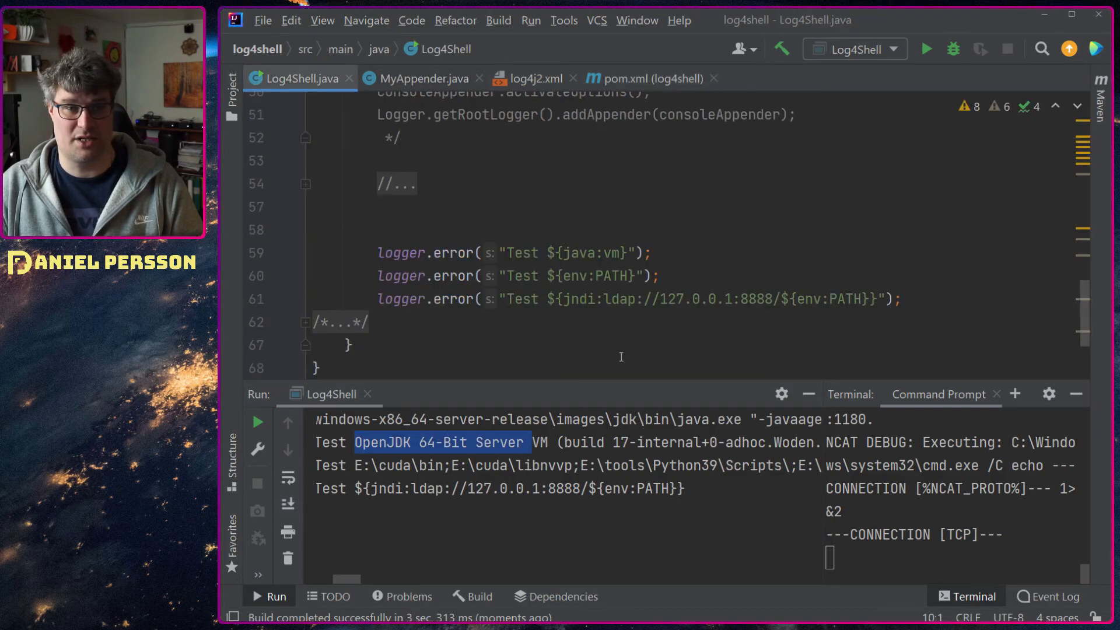
{"action": "double_click", "coordinate": [580, 253]}
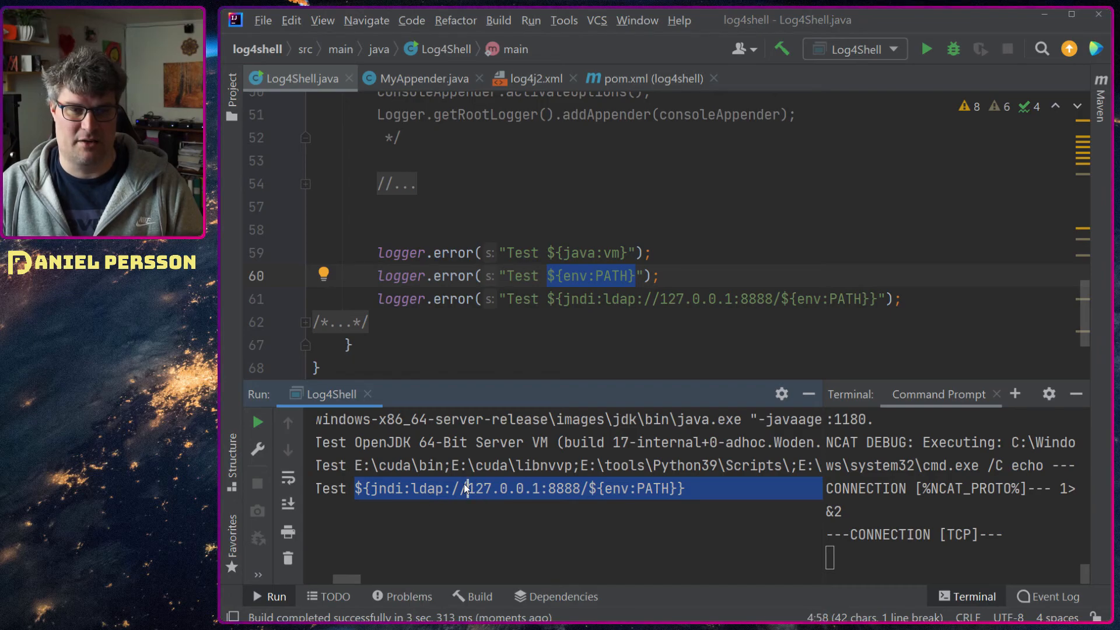
{"action": "double_click", "coordinate": [564, 489]}
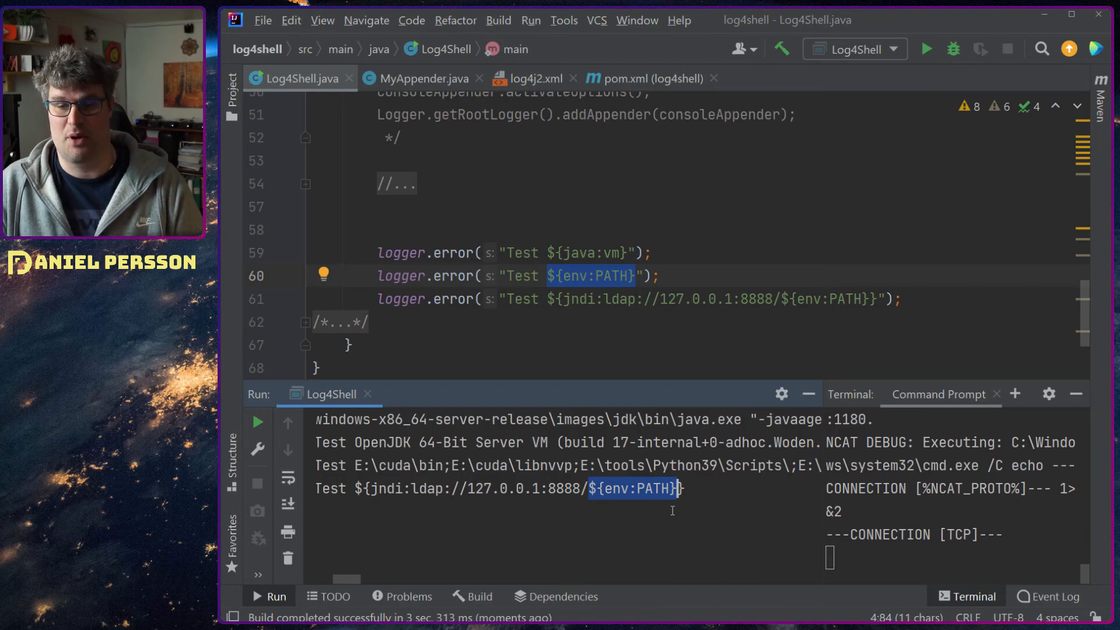
{"action": "mouse_move", "coordinate": [801, 579]}
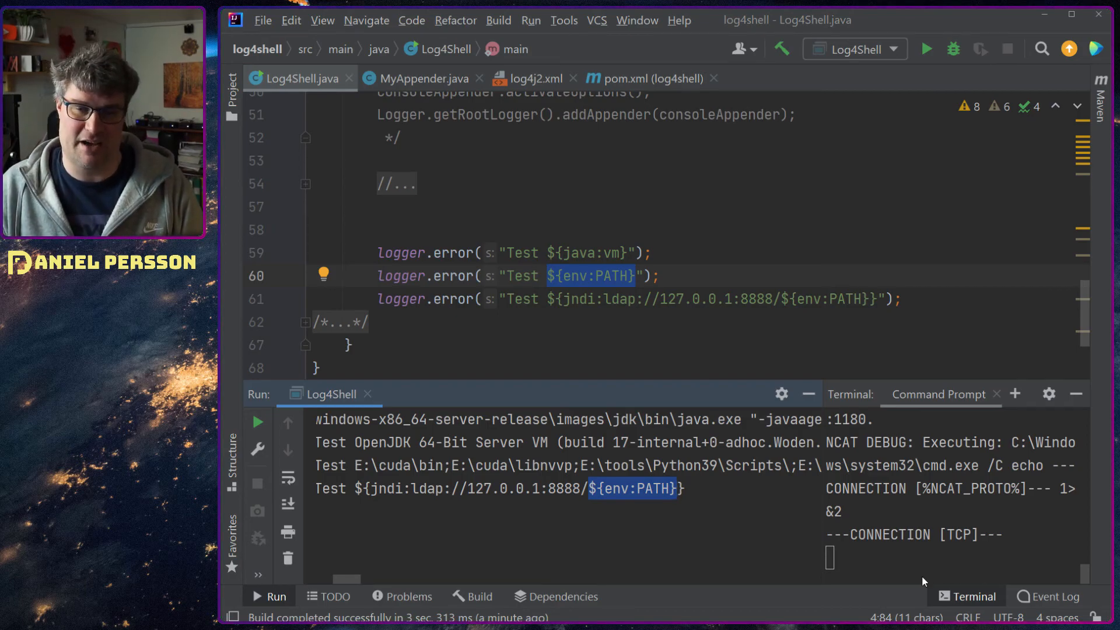
Switch pom.xml to log4j-core 2.17.1, run to show java:vm stays literal, then rerun.
{"action": "left_click", "coordinate": [532, 78]}
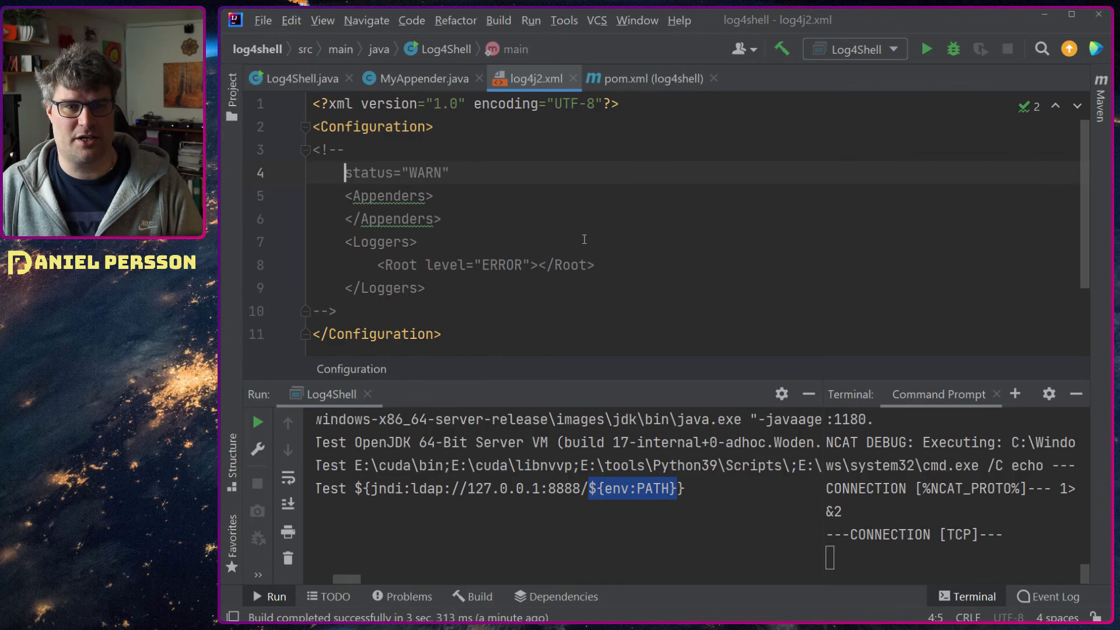
{"action": "left_click", "coordinate": [649, 78]}
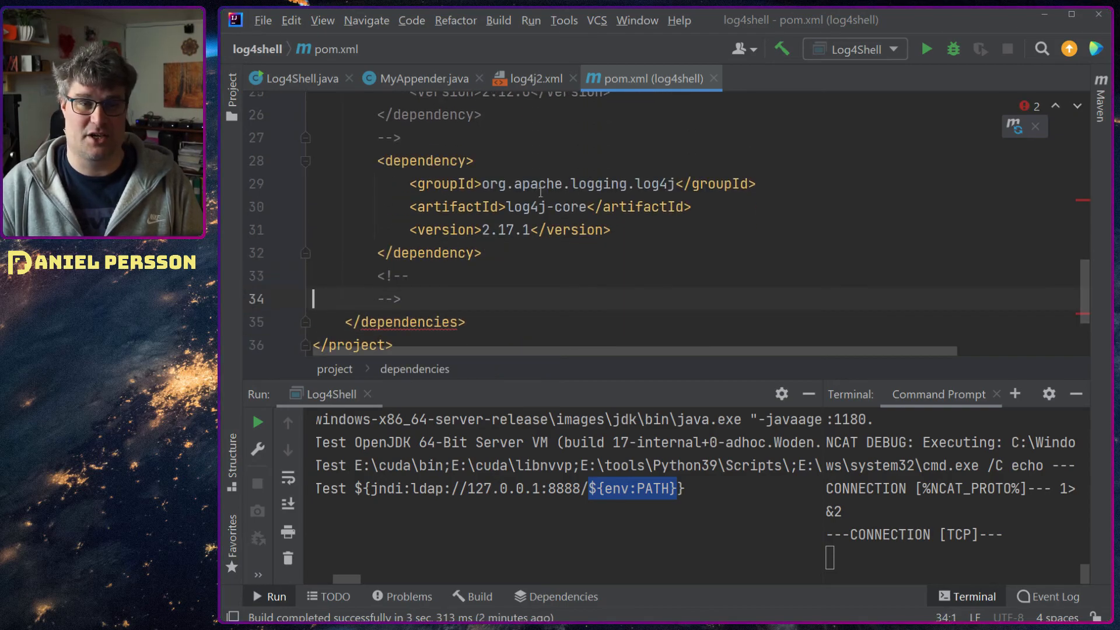
{"action": "mouse_move", "coordinate": [1015, 126]}
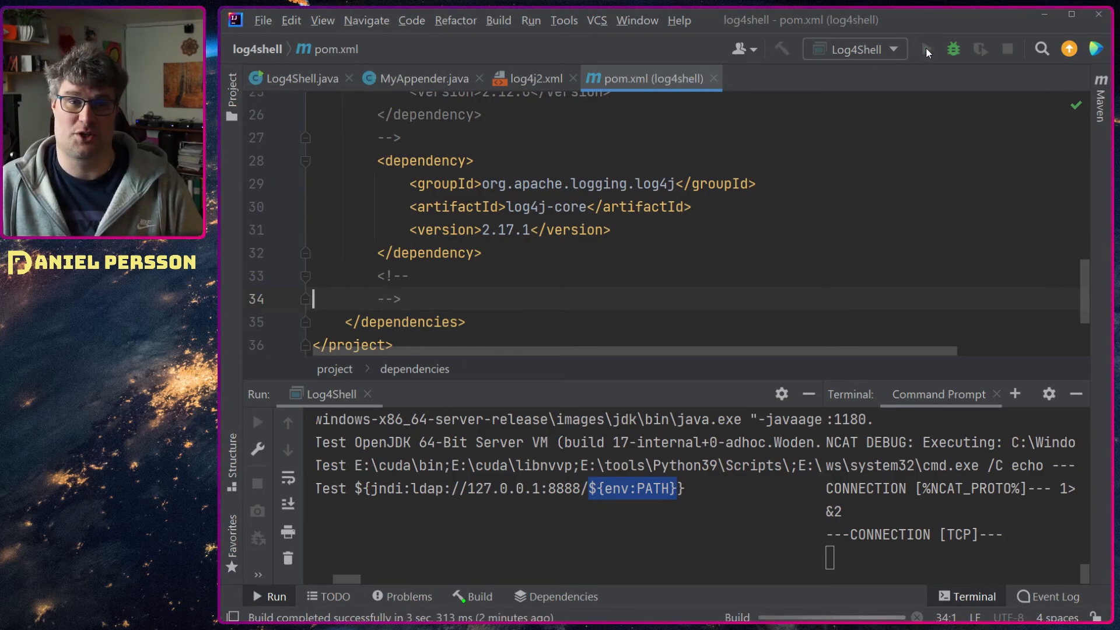
{"action": "mouse_move", "coordinate": [928, 49]}
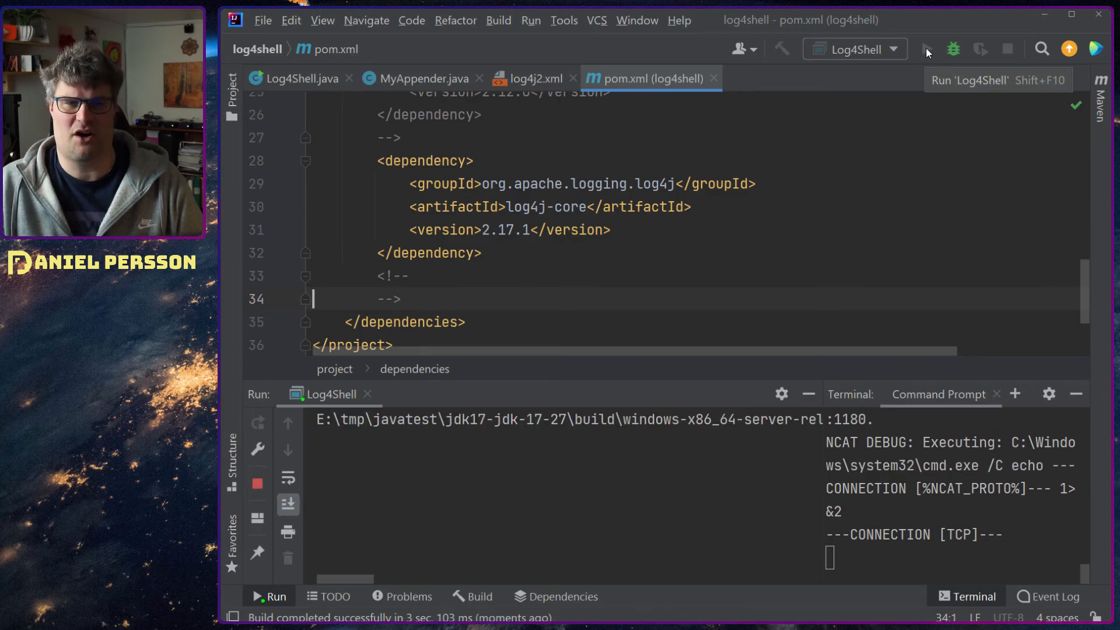
{"action": "left_click", "coordinate": [924, 49]}
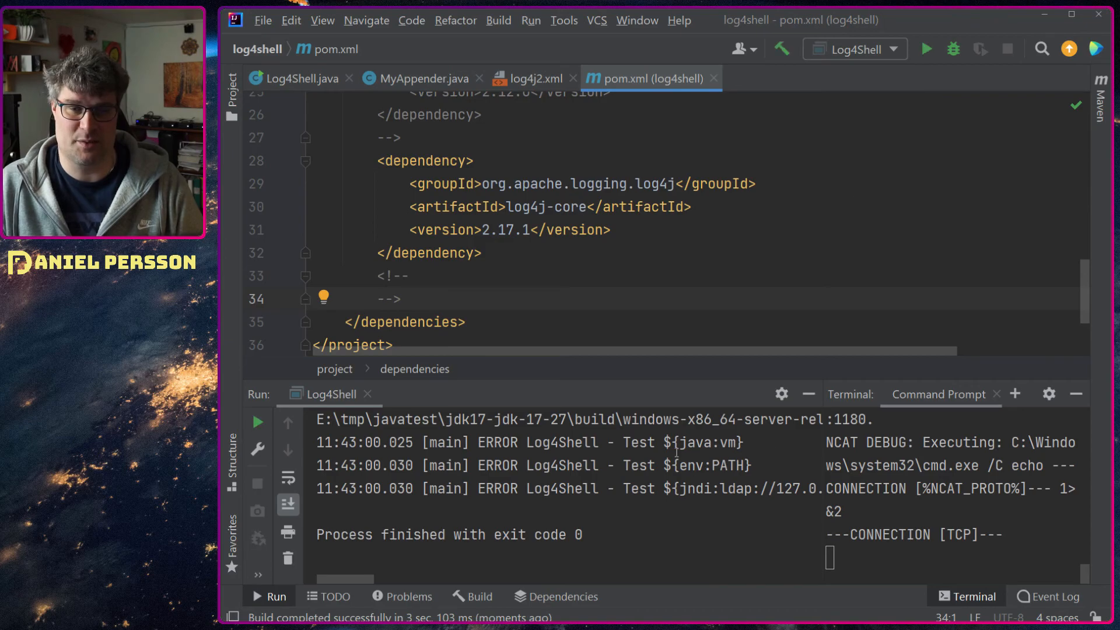
{"action": "double_click", "coordinate": [702, 442]}
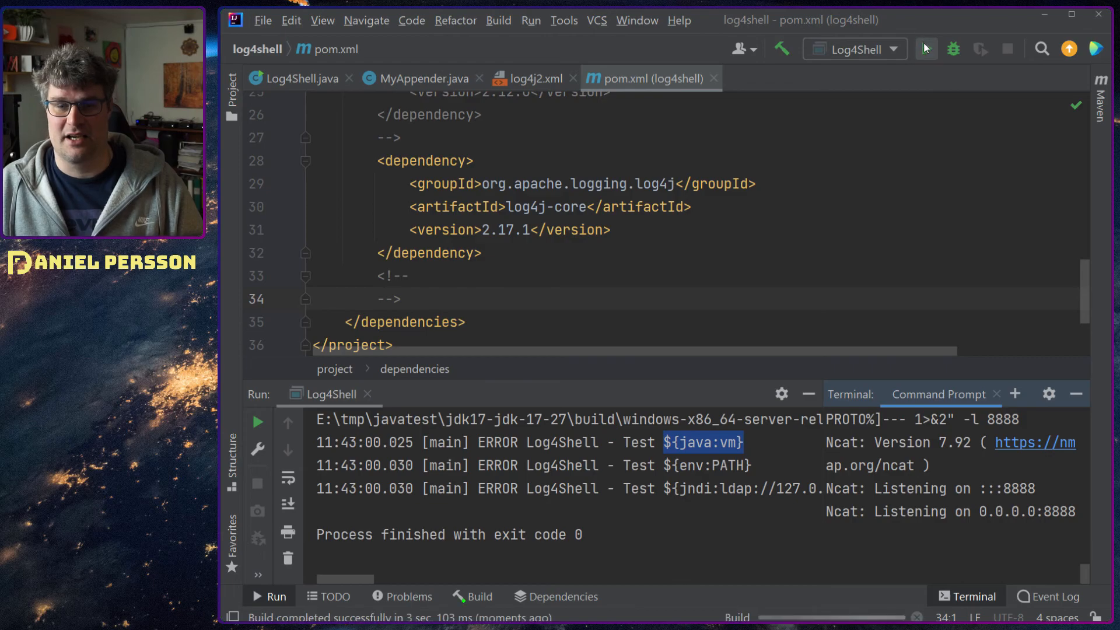
{"action": "left_click", "coordinate": [257, 421]}
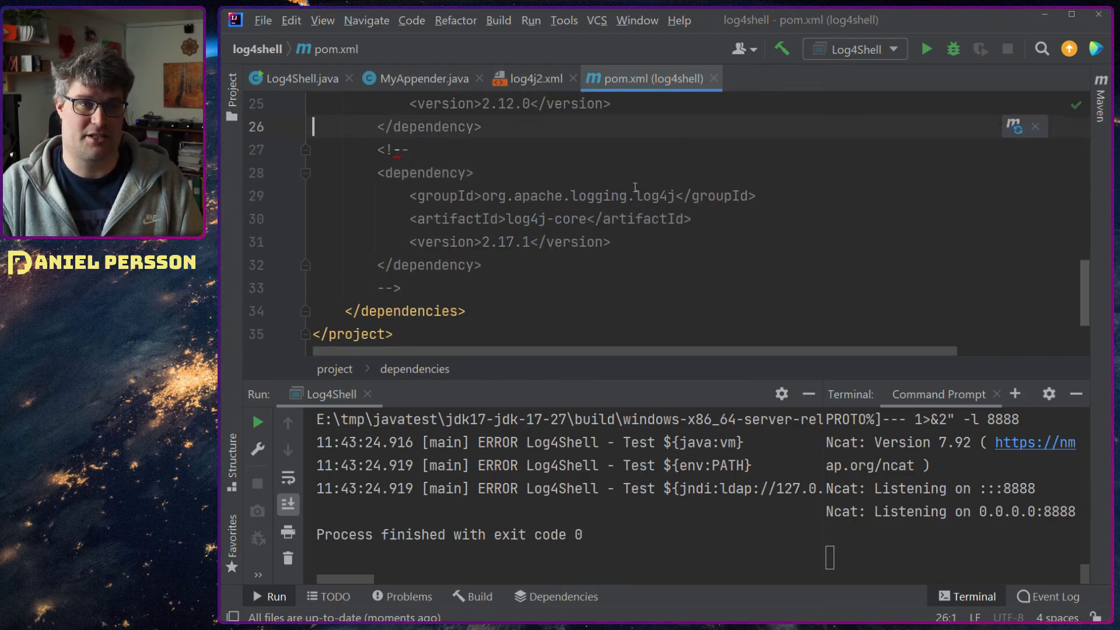
Rerun Log4Shell with log4j-core 2.12.0 restored and return to its source file.
{"action": "scroll", "scroll_direction": "up", "scroll_amount": 3}
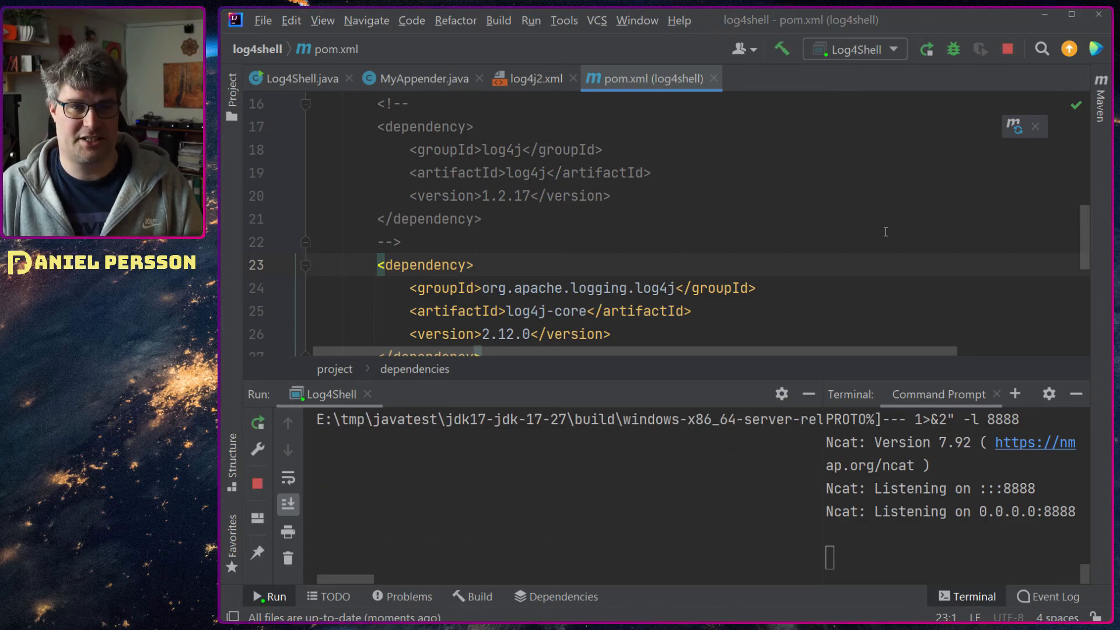
{"action": "left_click", "coordinate": [925, 49]}
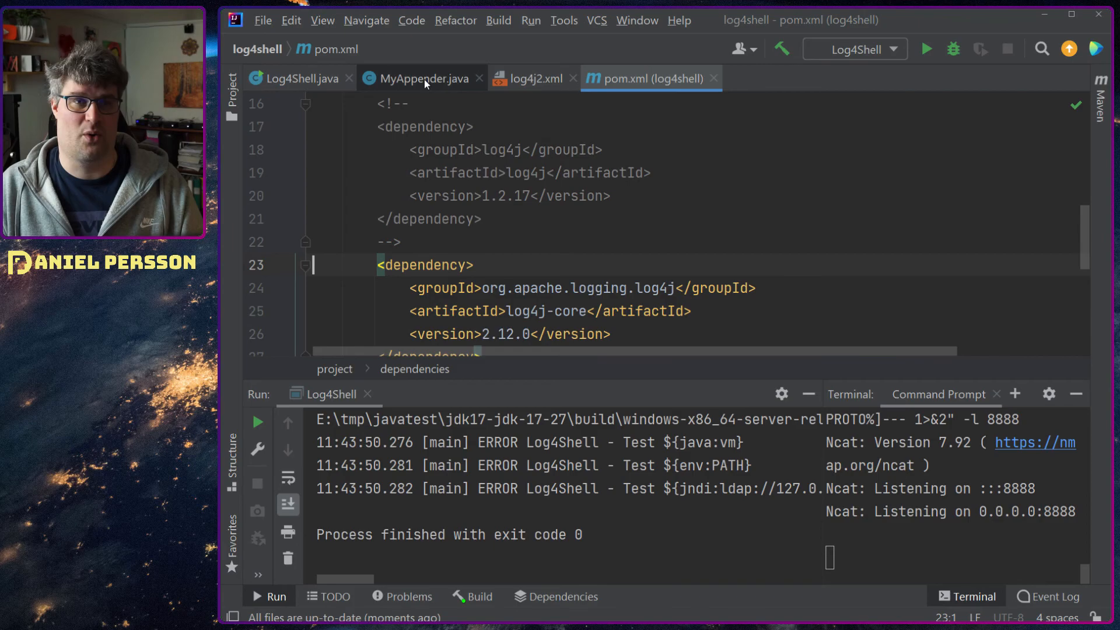
{"action": "left_click", "coordinate": [303, 78]}
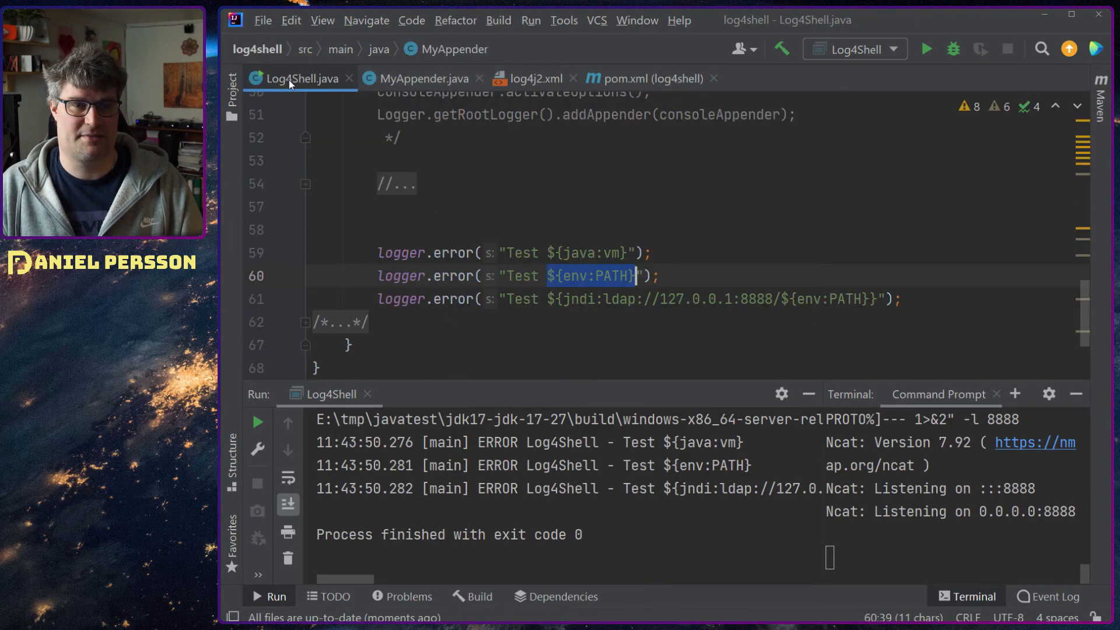
Comment out the three coreLogger appender lines in main and switch to log4j2.xml.
{"action": "left_click", "coordinate": [313, 252]}
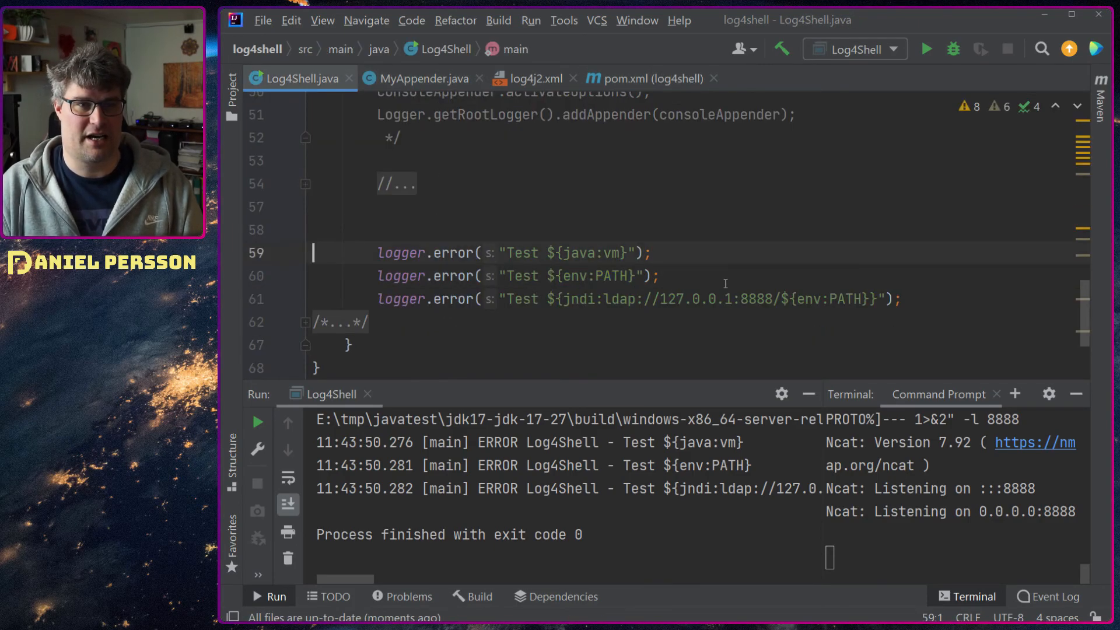
{"action": "scroll", "scroll_direction": "up", "scroll_amount": 3}
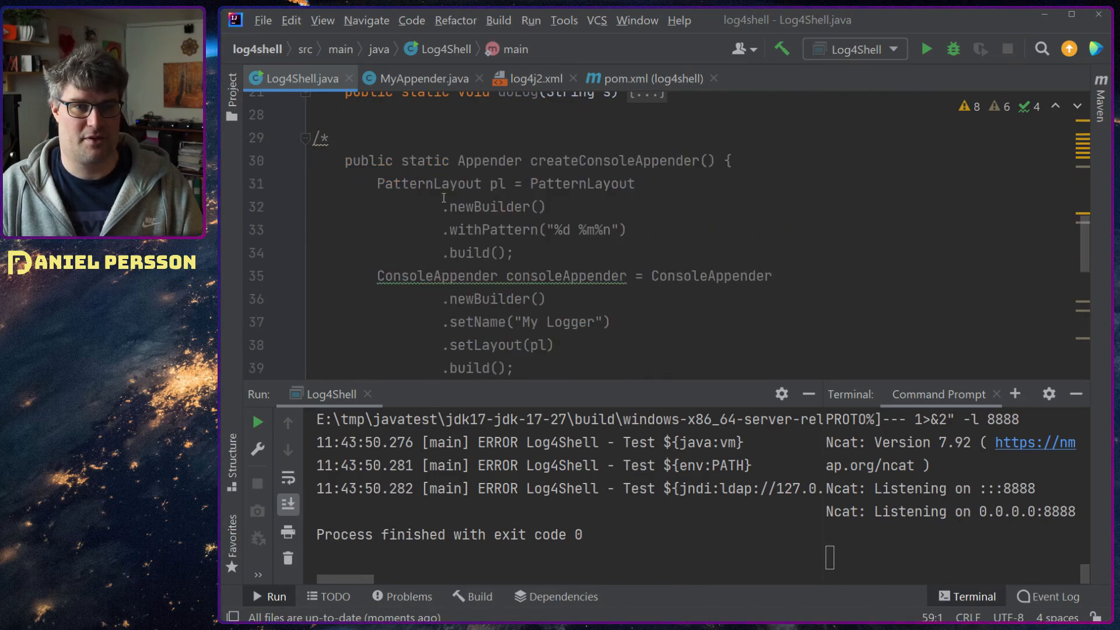
{"action": "scroll", "scroll_direction": "down", "scroll_amount": 3}
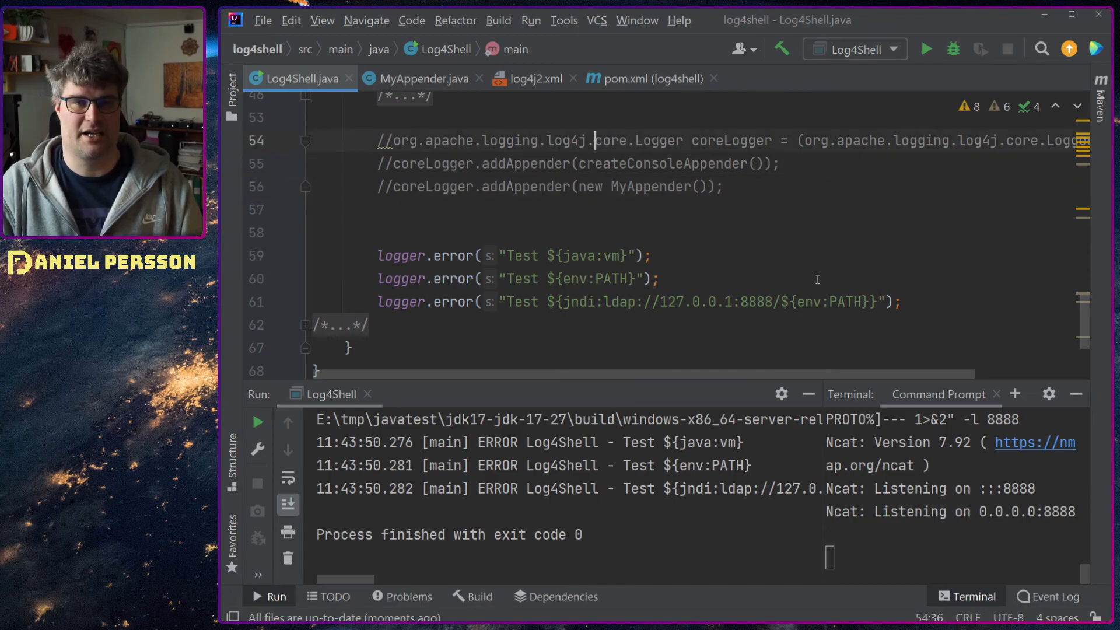
{"action": "scroll", "scroll_direction": "right", "scroll_amount": 3}
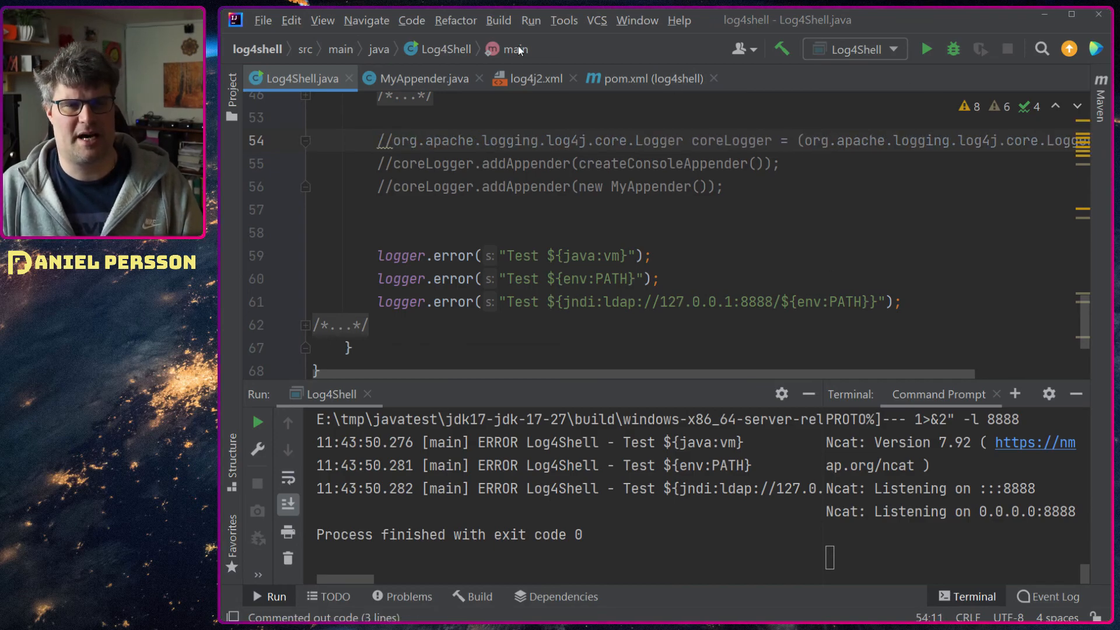
{"action": "left_click", "coordinate": [536, 78]}
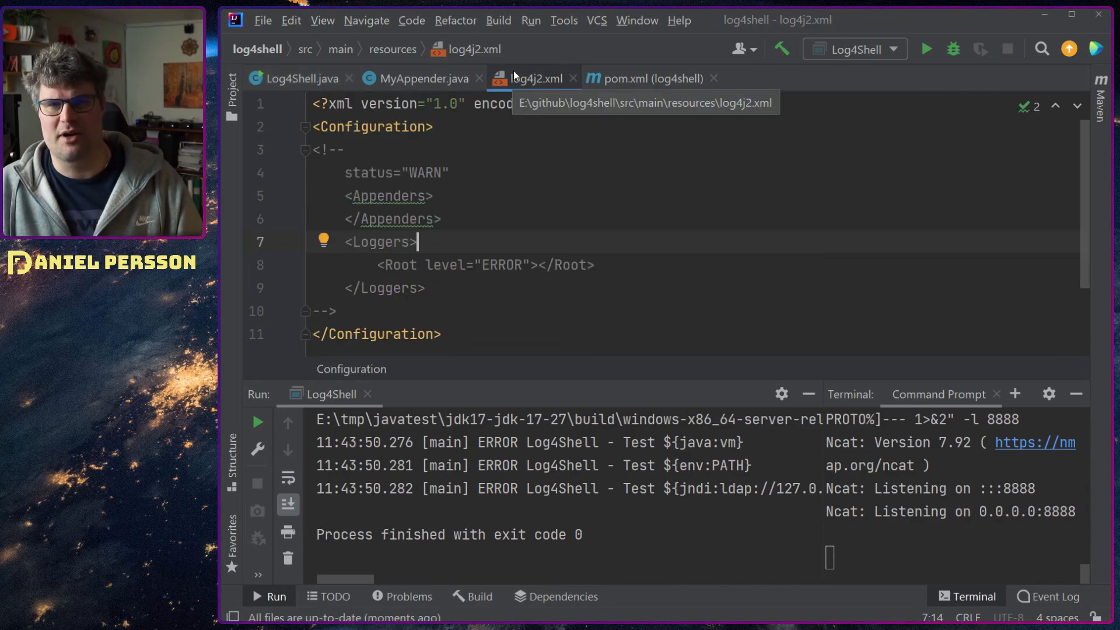
Move status="WARN" to Configuration, comment out Appenders/Loggers, run, then select the comment marker for removal.
{"action": "double_click", "coordinate": [396, 172]}
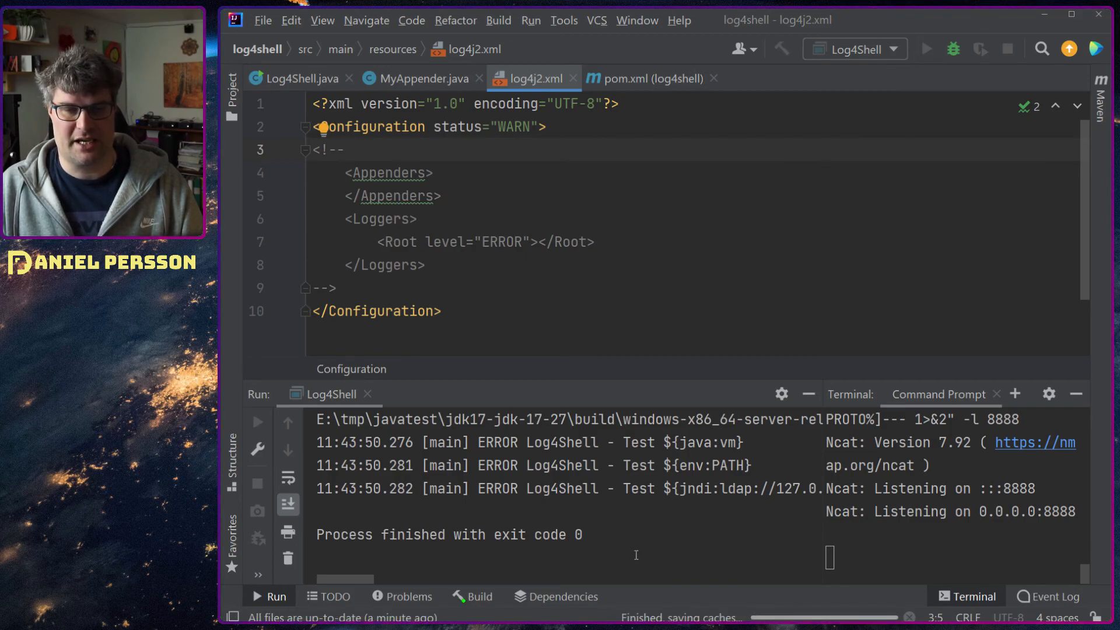
{"action": "left_click", "coordinate": [925, 49]}
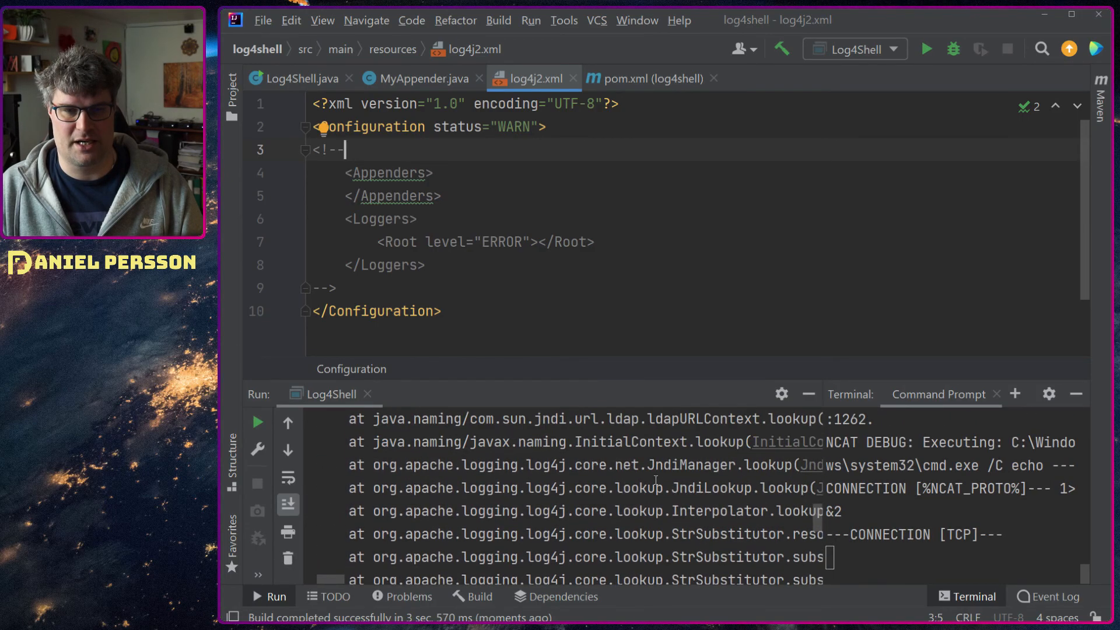
{"action": "scroll", "scroll_direction": "down", "scroll_amount": 3}
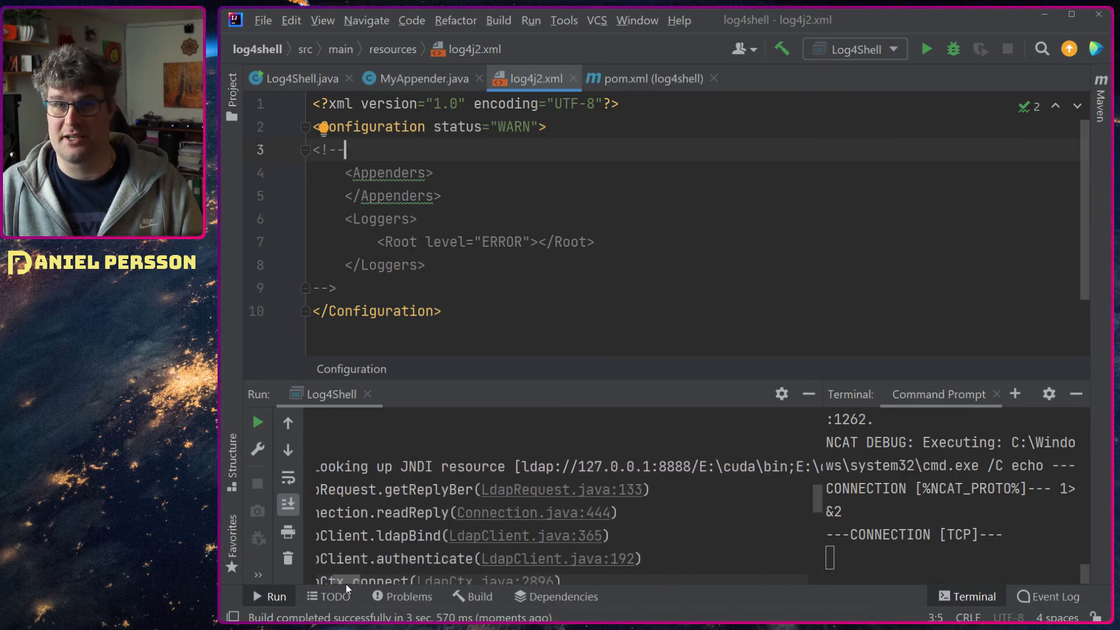
{"action": "mouse_move", "coordinate": [377, 588]}
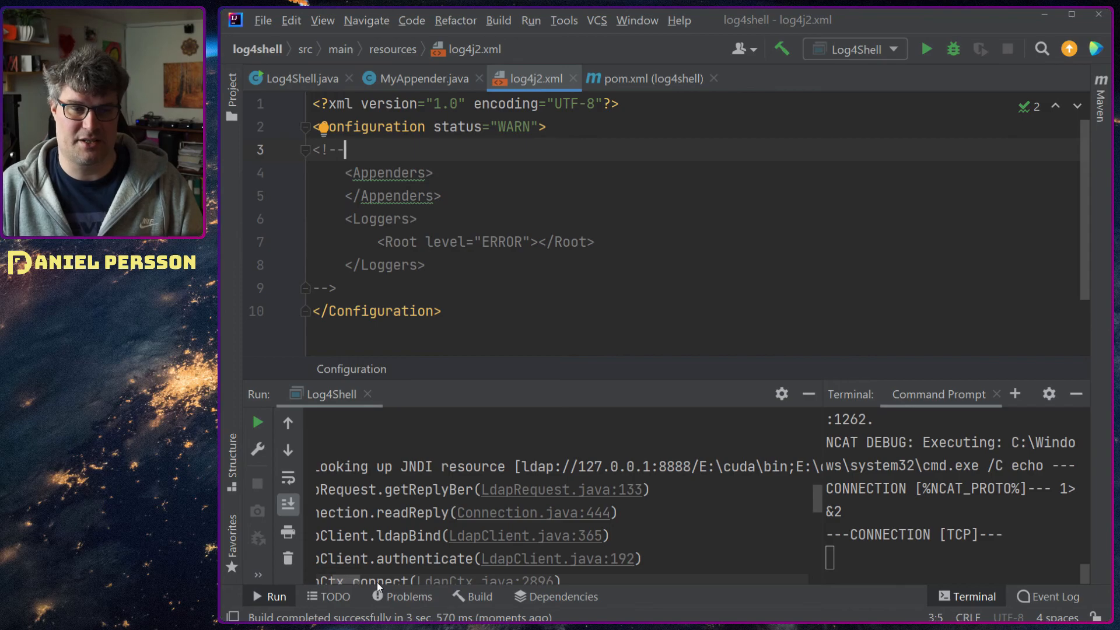
{"action": "double_click", "coordinate": [602, 466]}
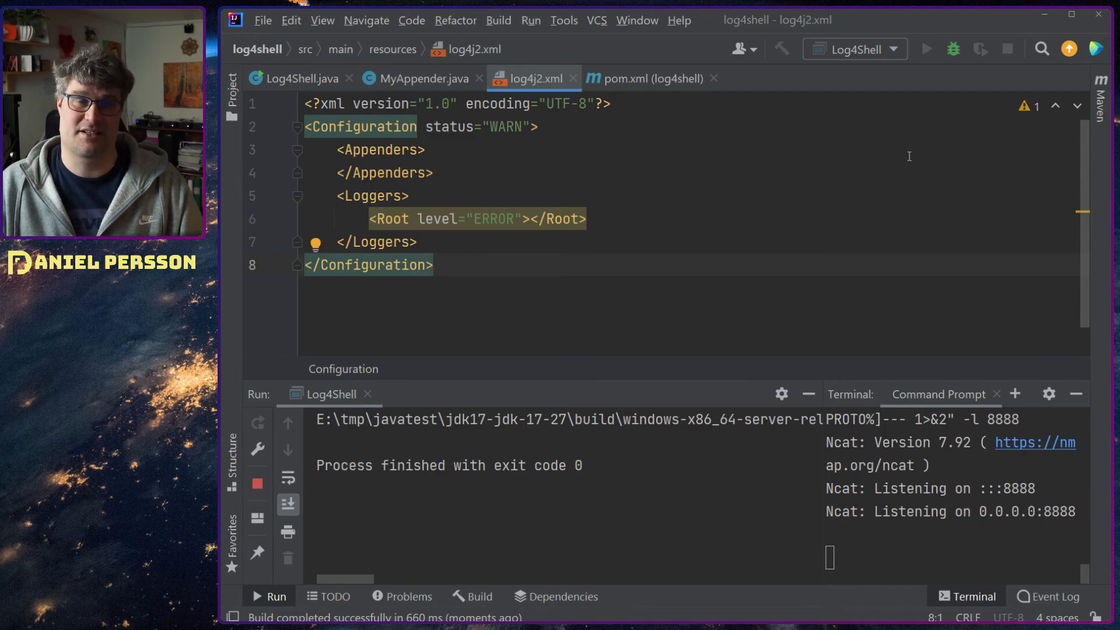
Return to Log4Shell.java and uncomment the coreLogger.addAppender(createConsoleAppender()) lines.
{"action": "left_click", "coordinate": [299, 78]}
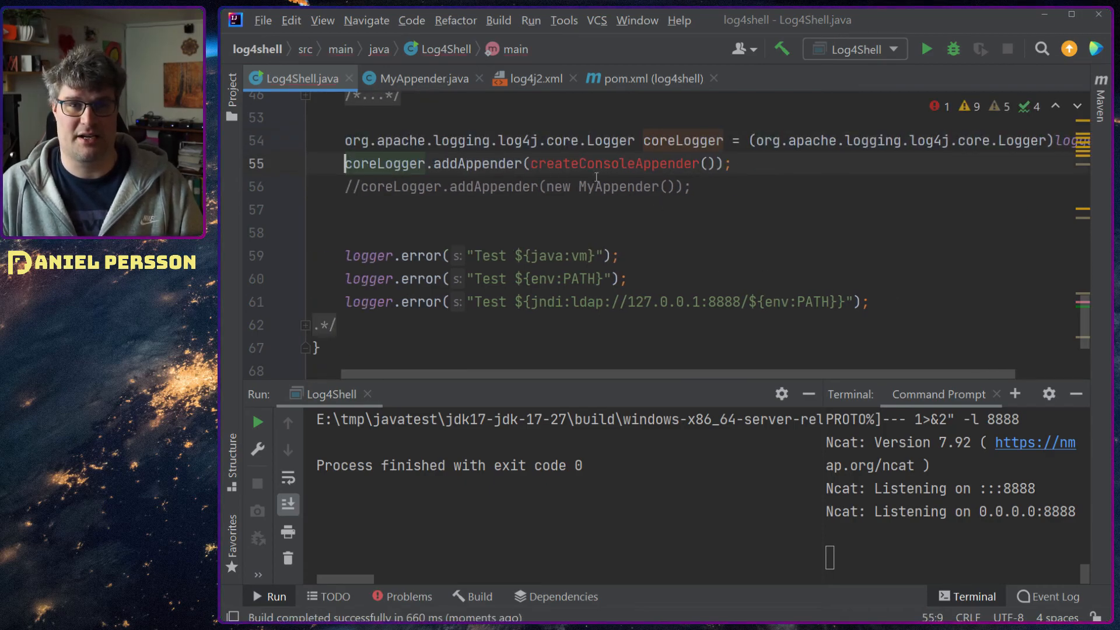
Uncomment the createConsoleAppender helper method so main's console-appender call resolves.
{"action": "scroll", "scroll_direction": "up", "scroll_amount": 3}
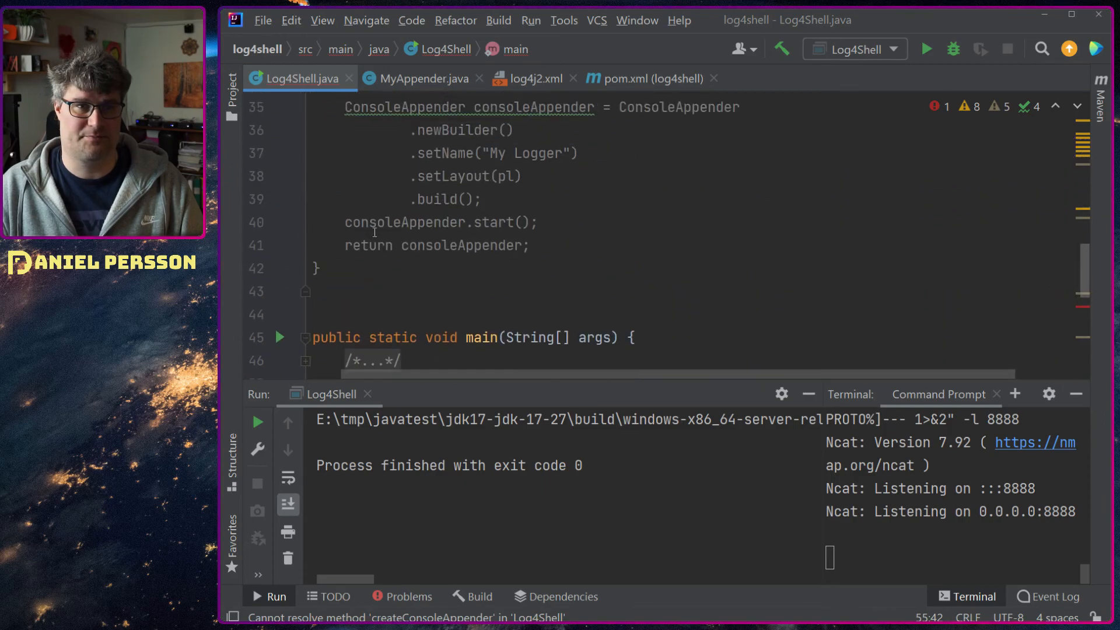
{"action": "scroll", "scroll_direction": "up", "scroll_amount": 3}
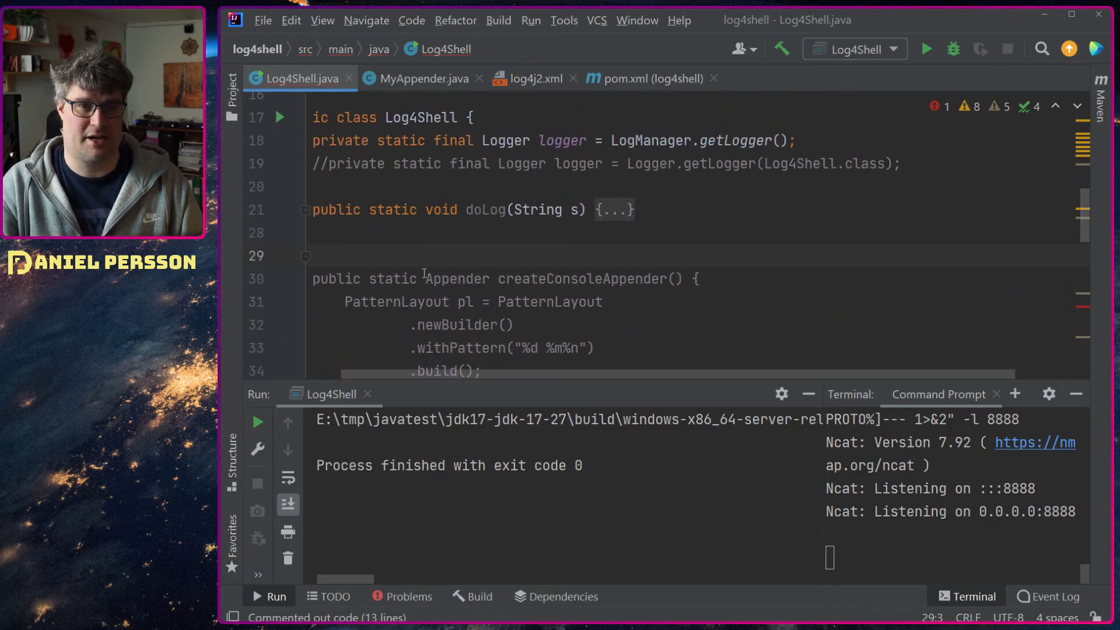
{"action": "scroll", "scroll_direction": "down", "scroll_amount": 3}
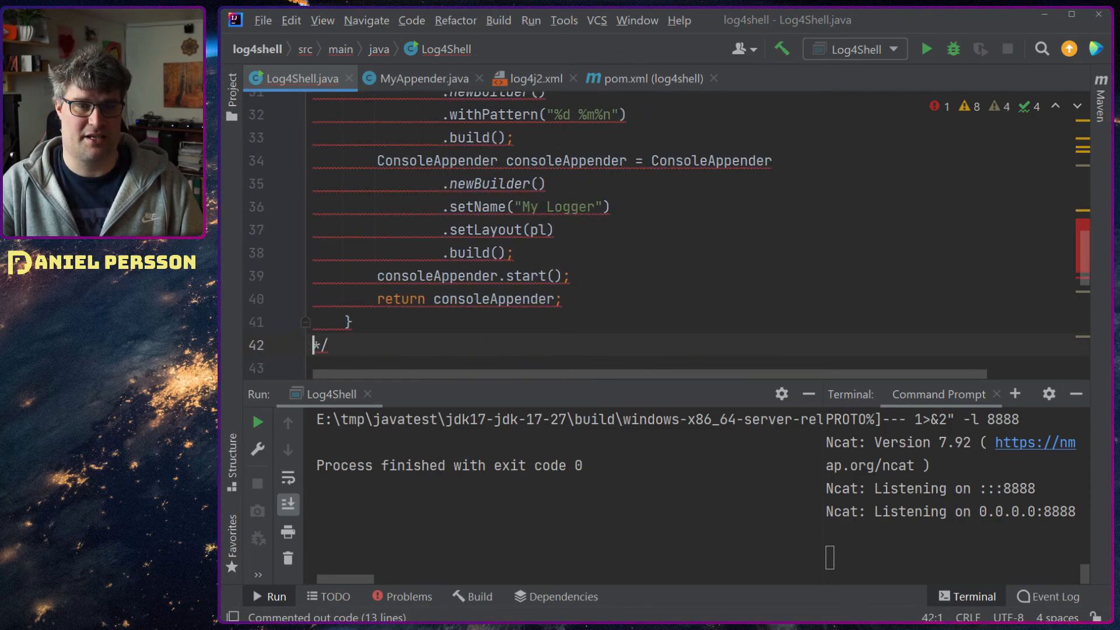
{"action": "scroll", "scroll_direction": "up", "scroll_amount": 3}
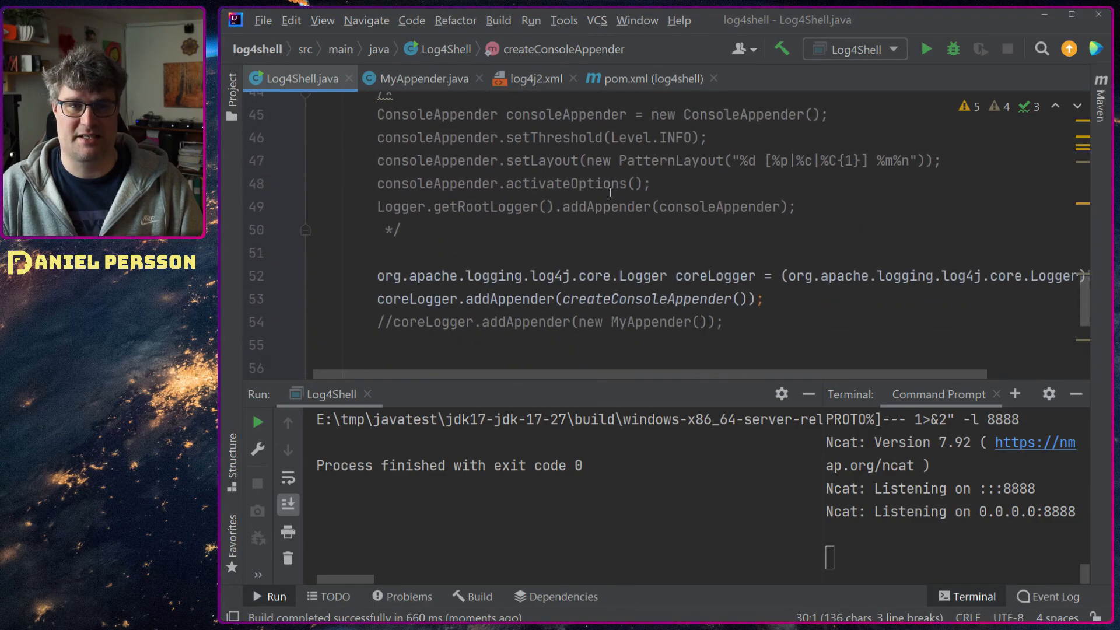
{"action": "scroll", "scroll_direction": "up", "scroll_amount": 3}
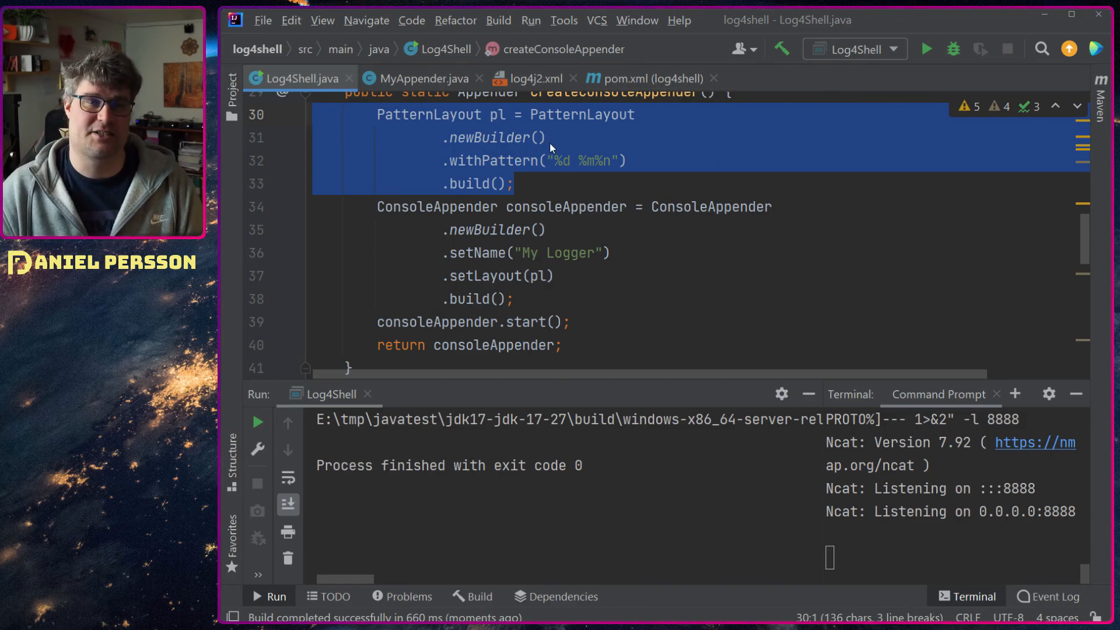
{"action": "mouse_move", "coordinate": [656, 175]}
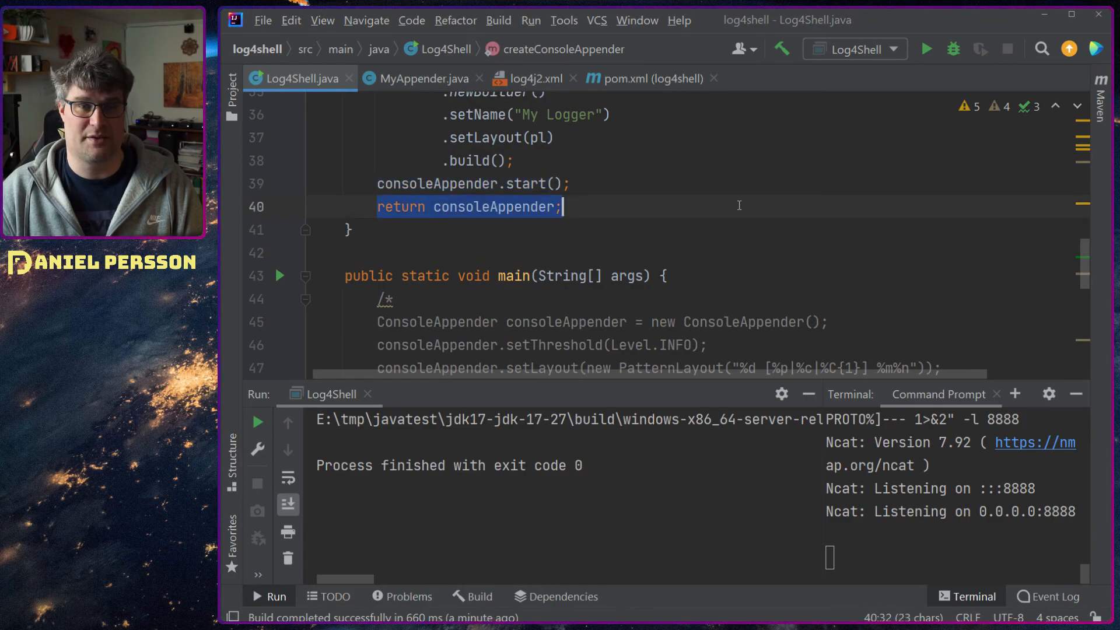
{"action": "scroll", "scroll_direction": "down", "scroll_amount": 3}
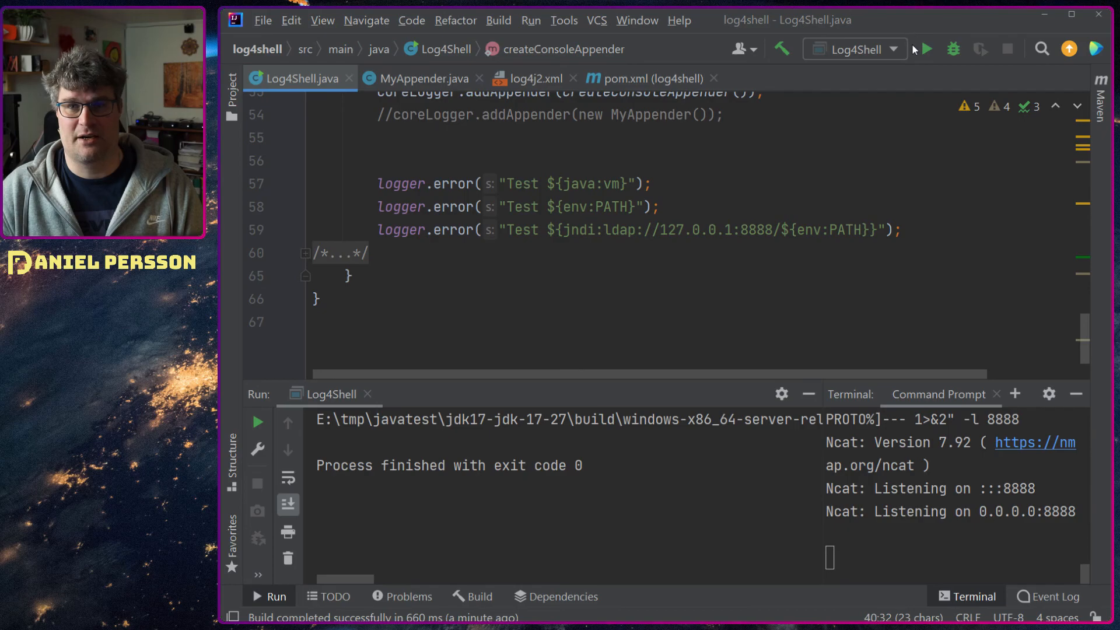
Run Log4Shell with the console appender, then re-issue the ncat command to restart the listener.
{"action": "left_click", "coordinate": [924, 49]}
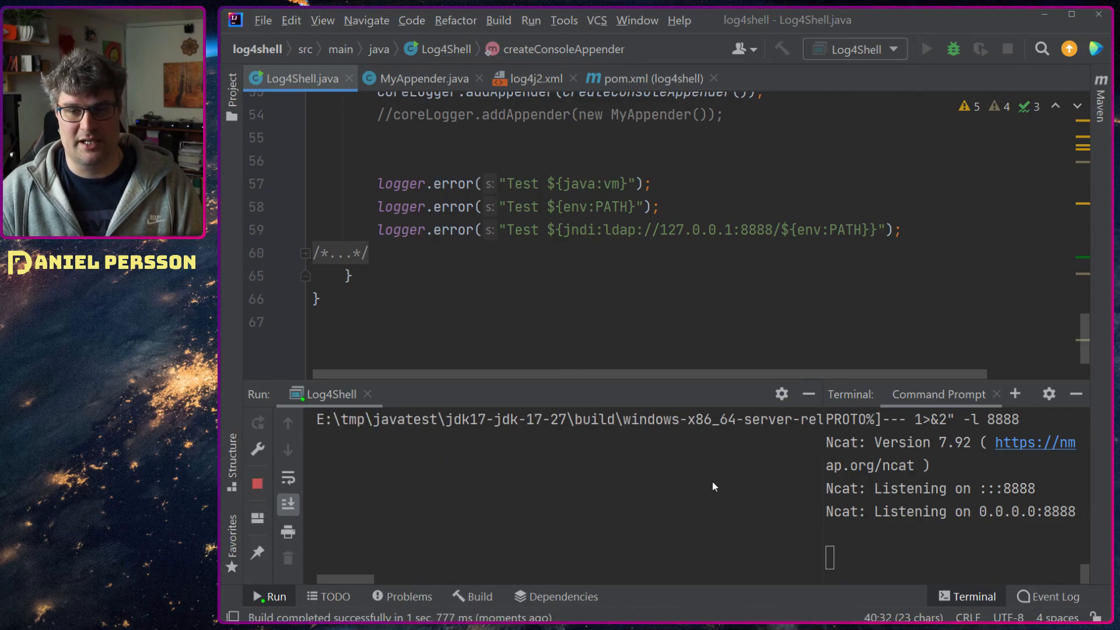
{"action": "left_click", "coordinate": [925, 49]}
{"action": "type", "text": "ncat -k -vv -c \"echo ---CONNECTION [%NCAT_PROTO%]--- 1>&2\" -l 8888"}
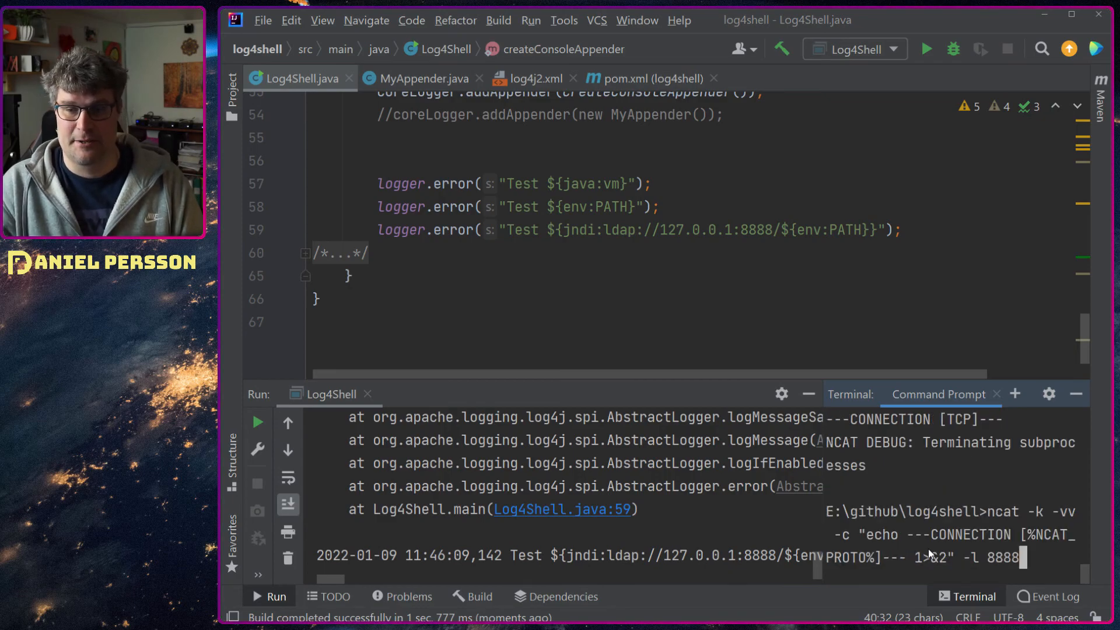
{"action": "key", "text": "Return"}
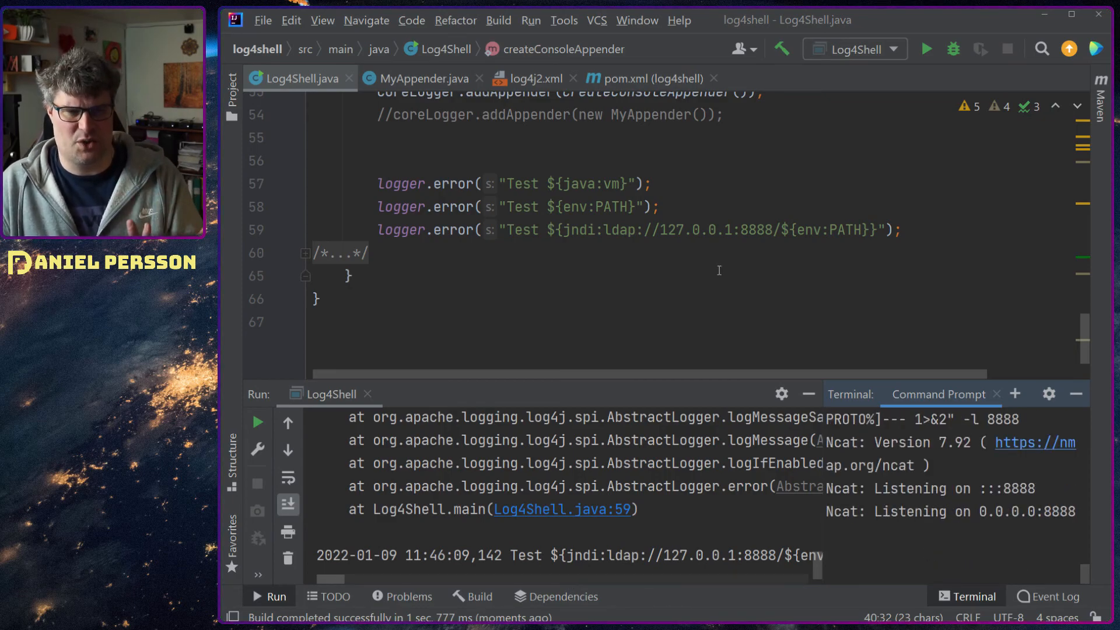
{"action": "scroll", "scroll_direction": "up", "scroll_amount": 3}
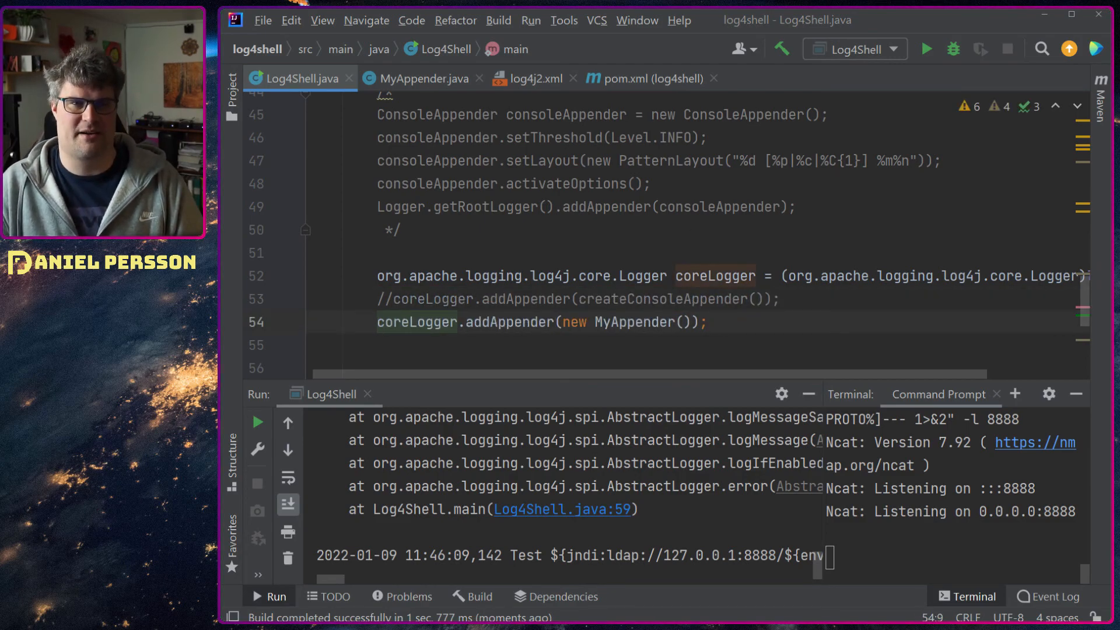
Review MyAppender.java, run Log4Shell through it so test messages print unexpanded, return to Log4Shell.java.
{"action": "left_click", "coordinate": [422, 79]}
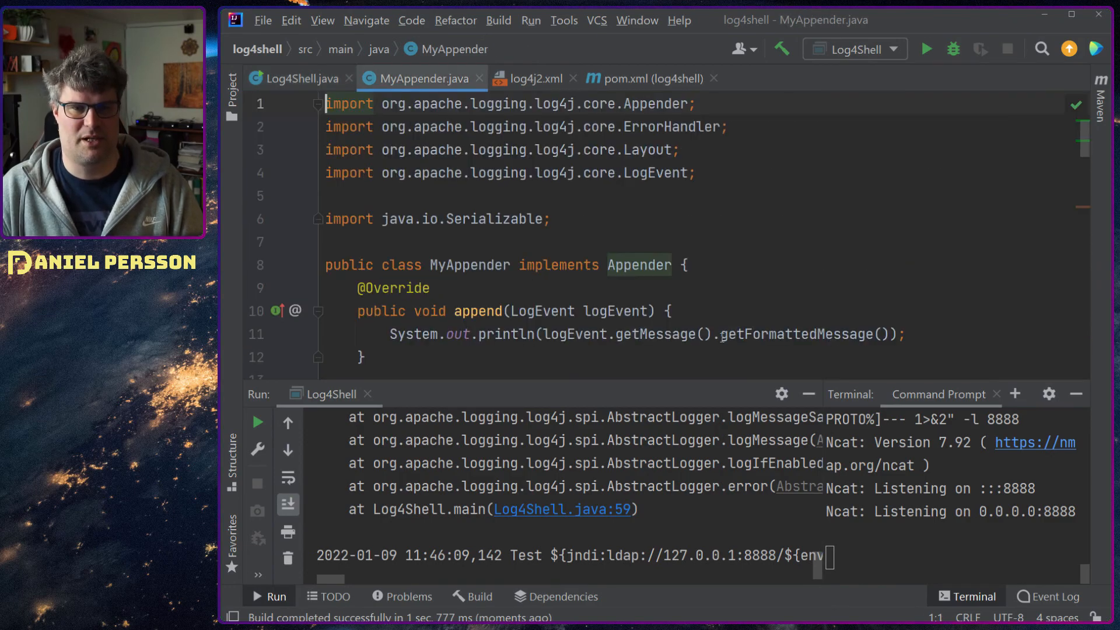
{"action": "scroll", "scroll_direction": "down", "scroll_amount": 3}
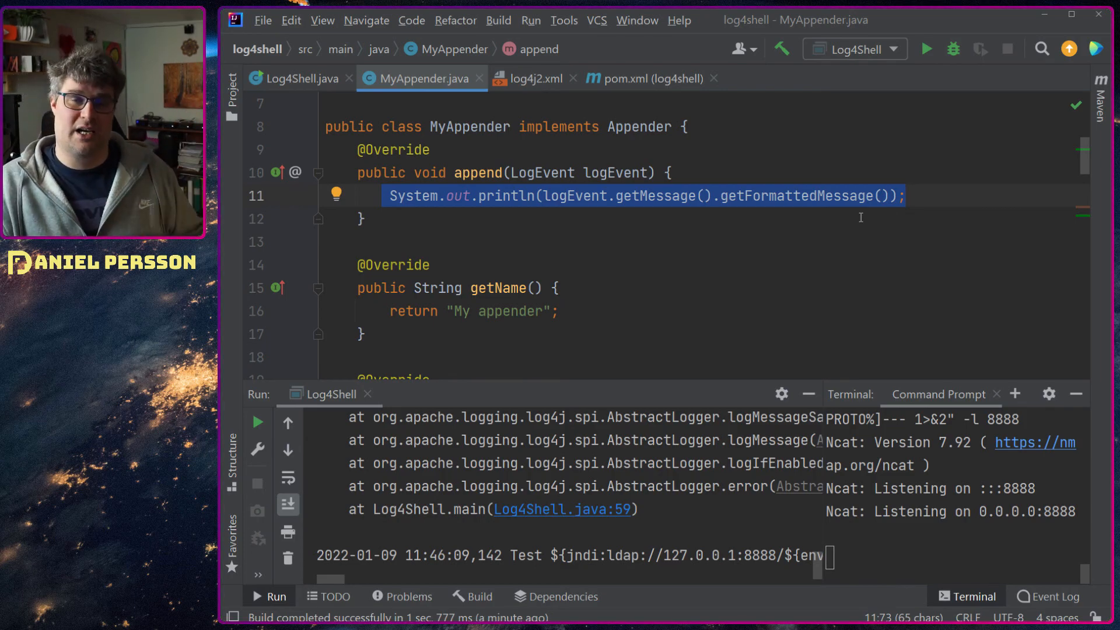
{"action": "scroll", "scroll_direction": "down", "scroll_amount": 3}
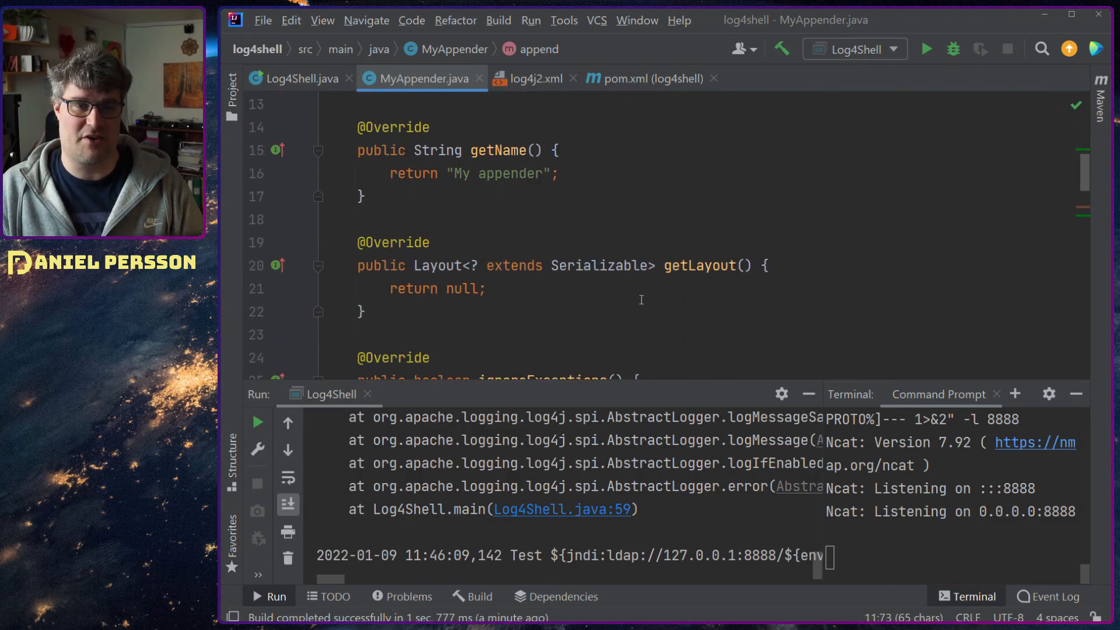
{"action": "scroll", "scroll_direction": "down", "scroll_amount": 3}
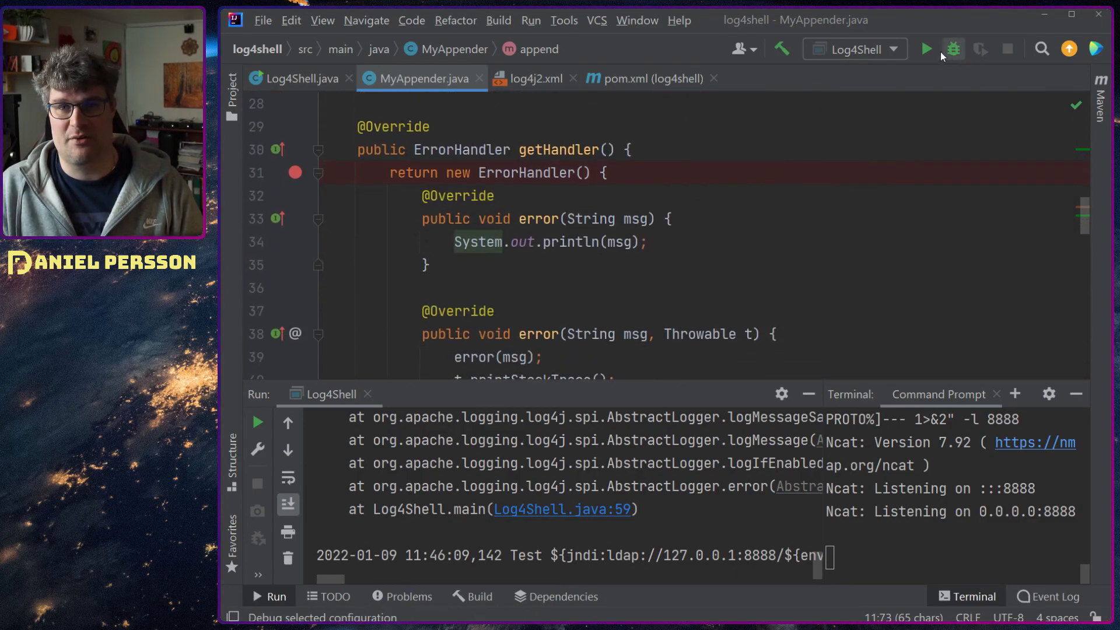
{"action": "left_click", "coordinate": [954, 49]}
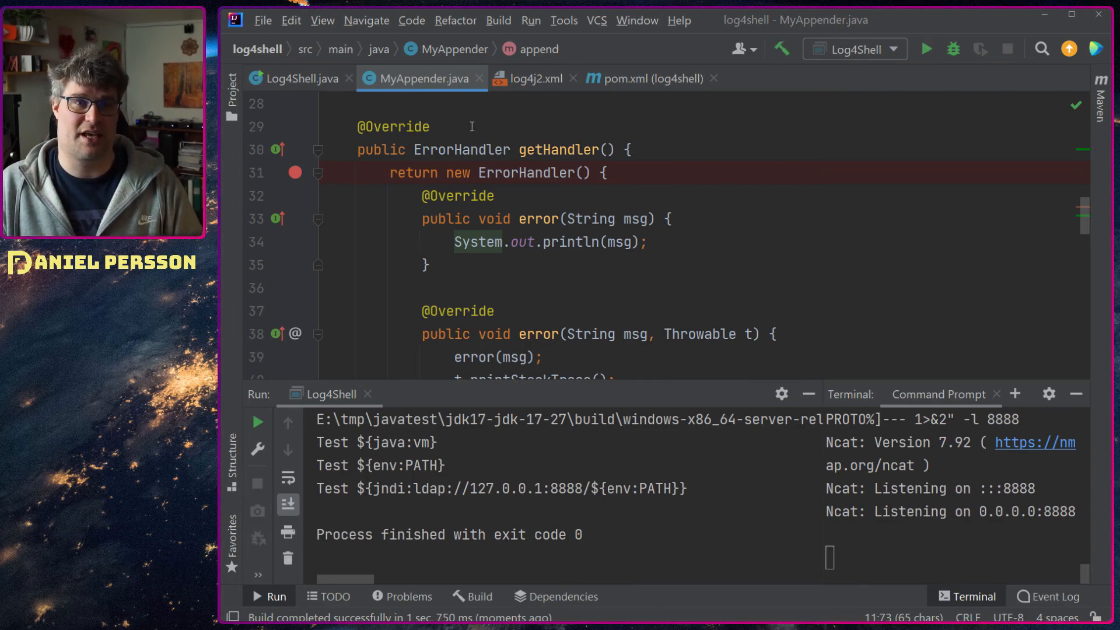
{"action": "left_click", "coordinate": [303, 79]}
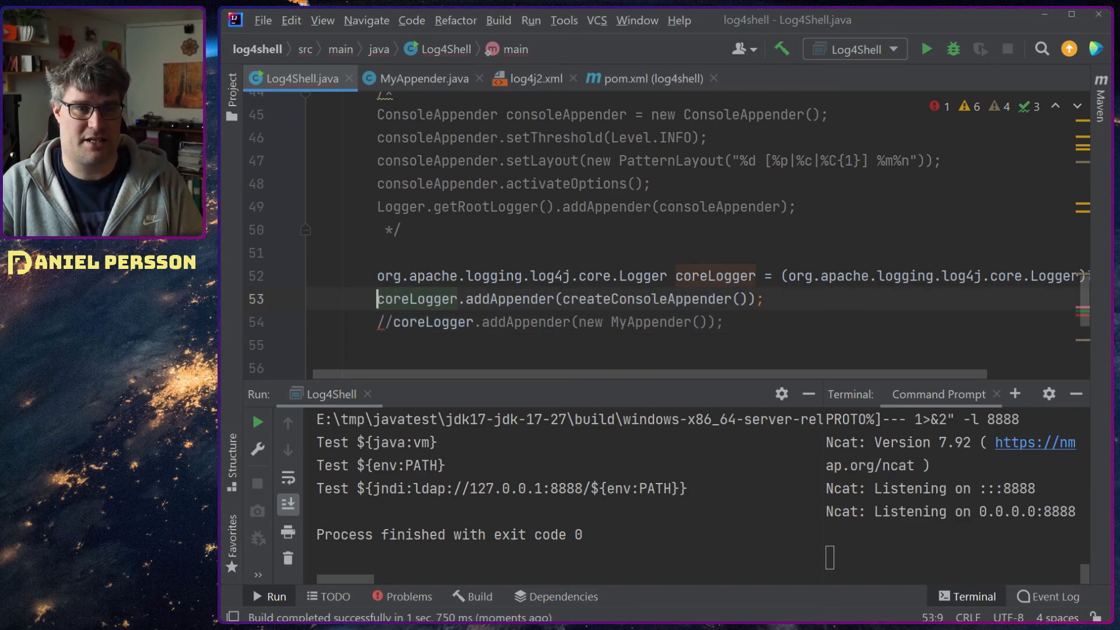
Disable the three direct logger.error calls and unfold doLog's commented mitigation alternatives.
{"action": "scroll", "scroll_direction": "up", "scroll_amount": 3}
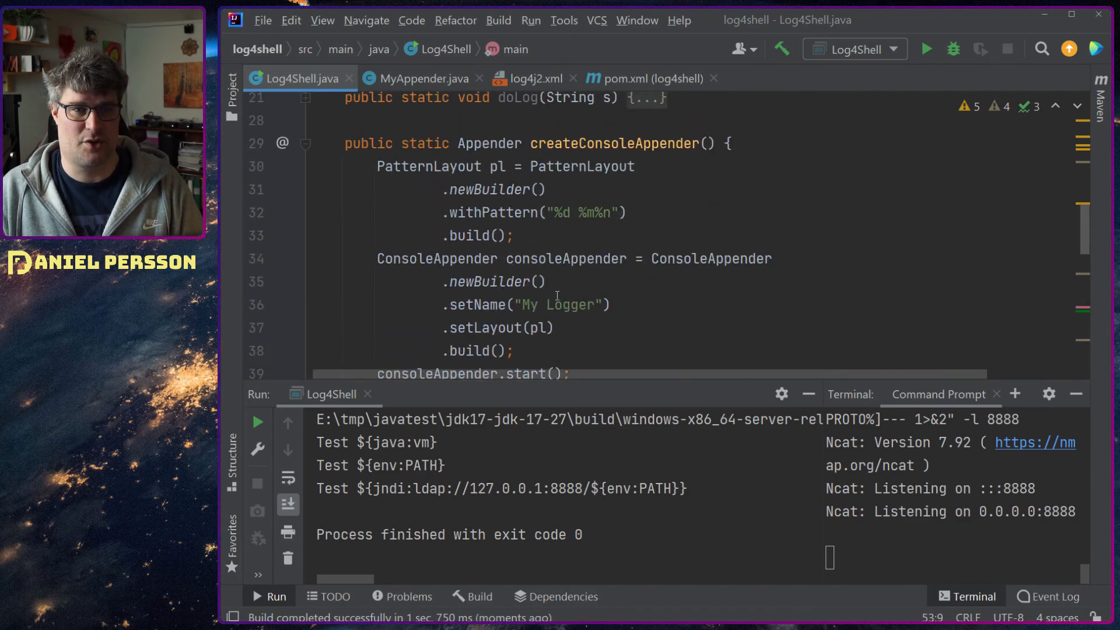
{"action": "scroll", "scroll_direction": "down", "scroll_amount": 3}
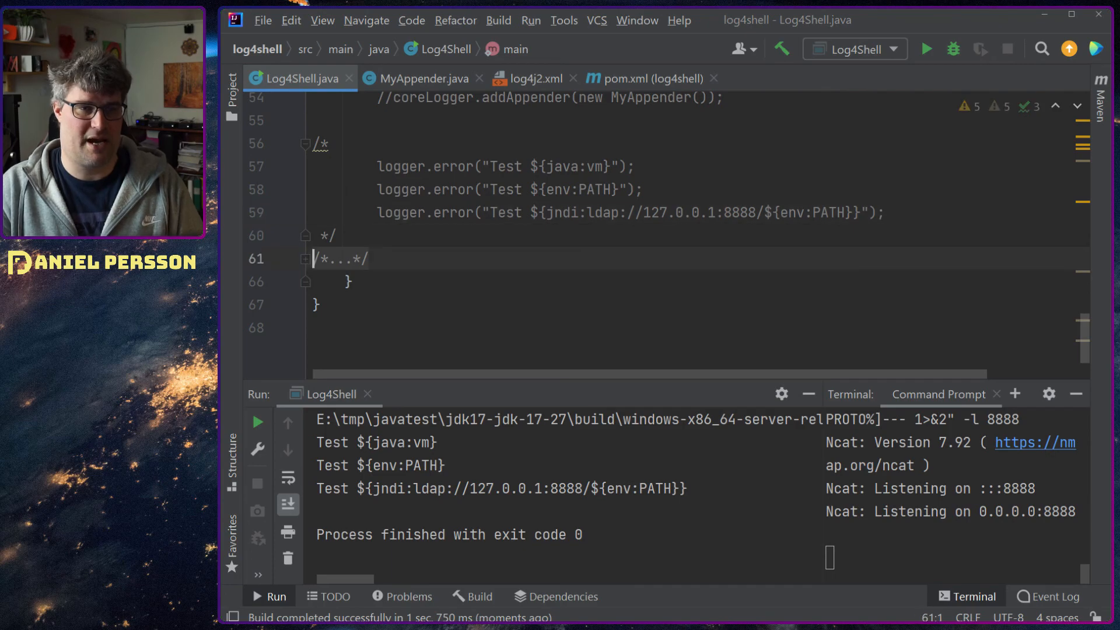
{"action": "left_click", "coordinate": [305, 259]}
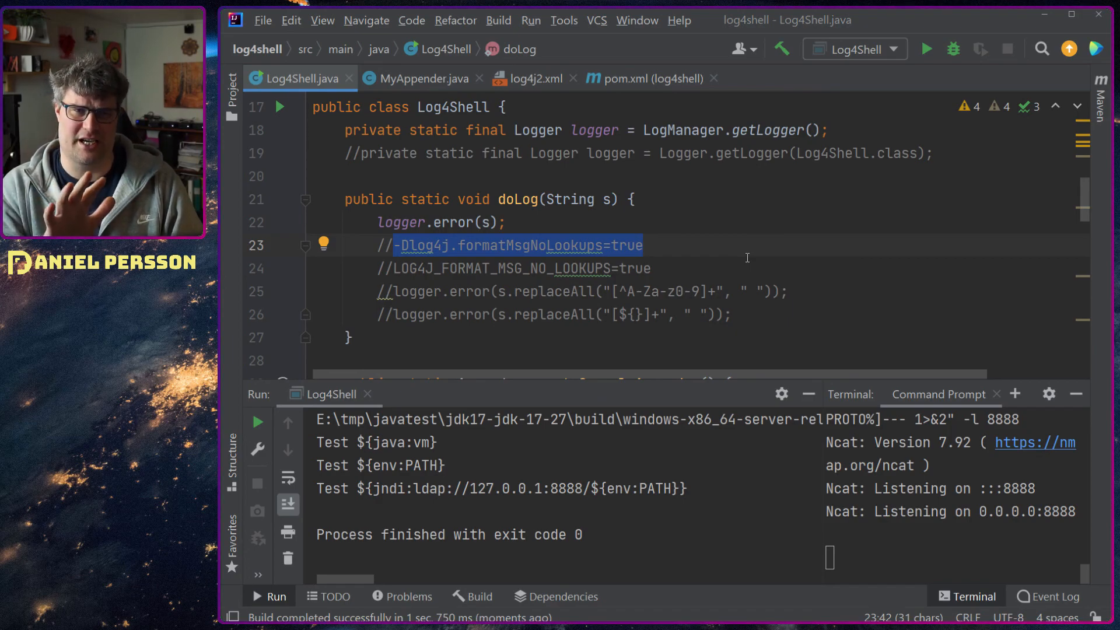
Switch doLog to replaceAll("[^A-Za-z0-9]+", " ") sanitizing and rerun to log lookups as plain words.
{"action": "left_click", "coordinate": [455, 245]}
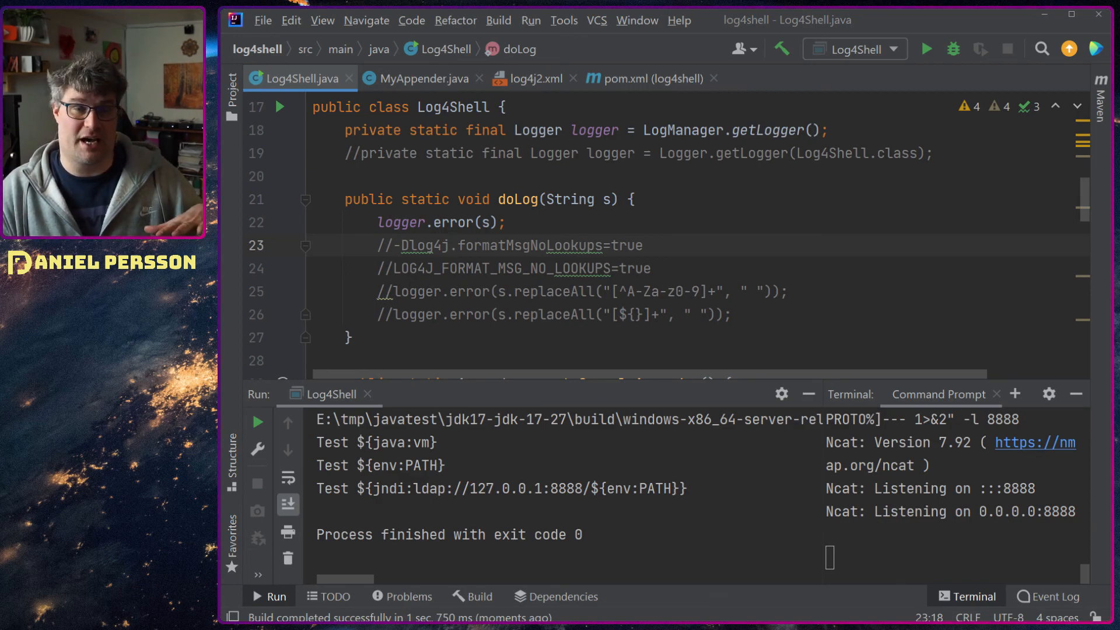
{"action": "left_click", "coordinate": [444, 292]}
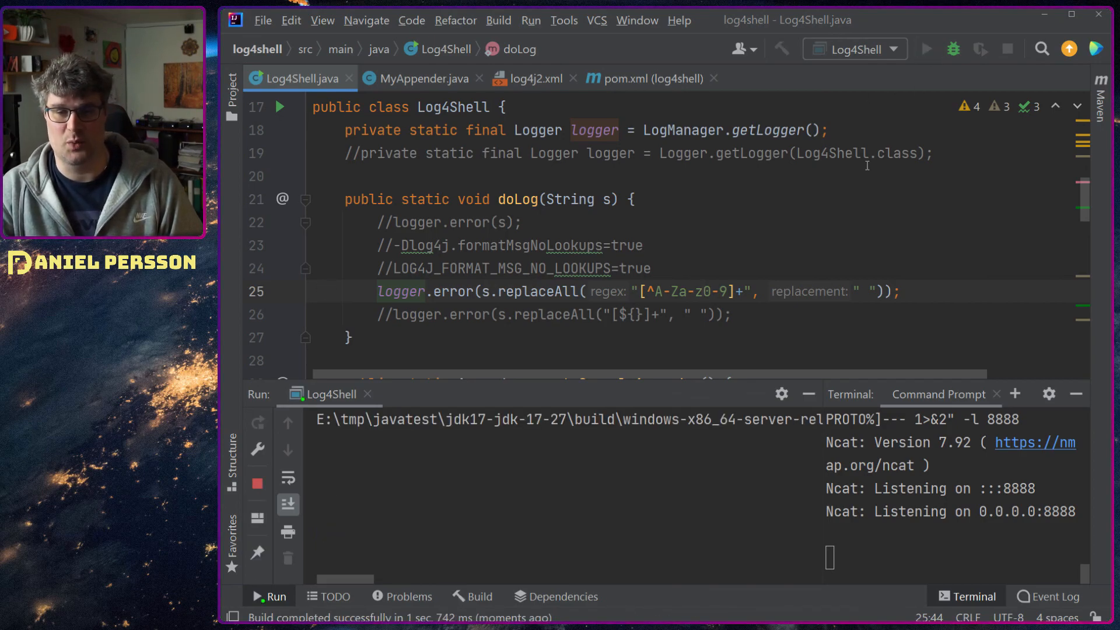
{"action": "left_click", "coordinate": [925, 49]}
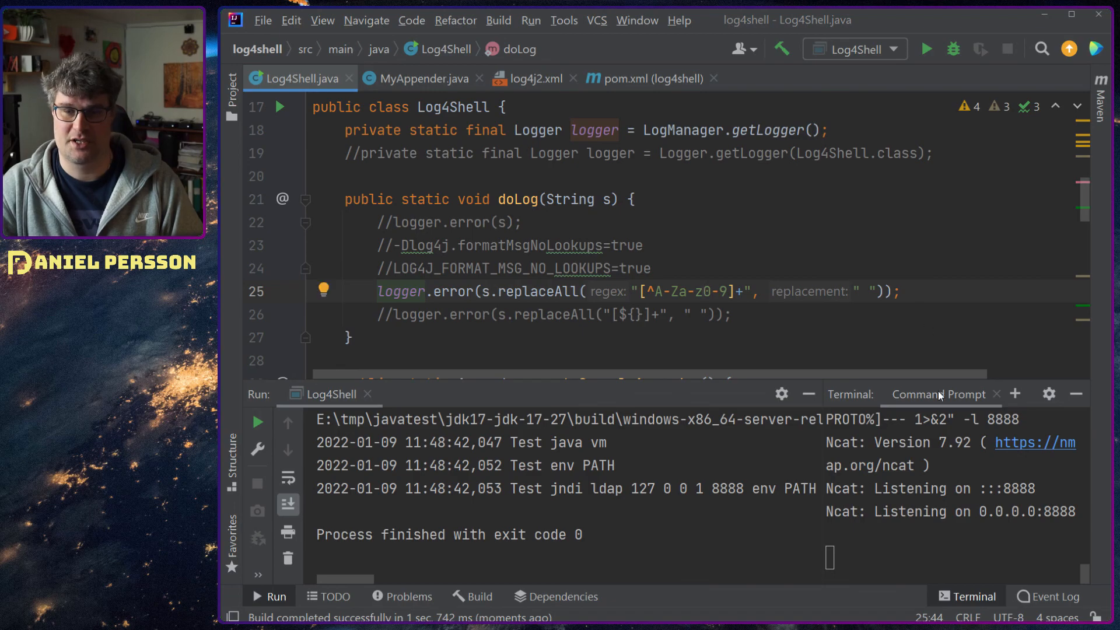